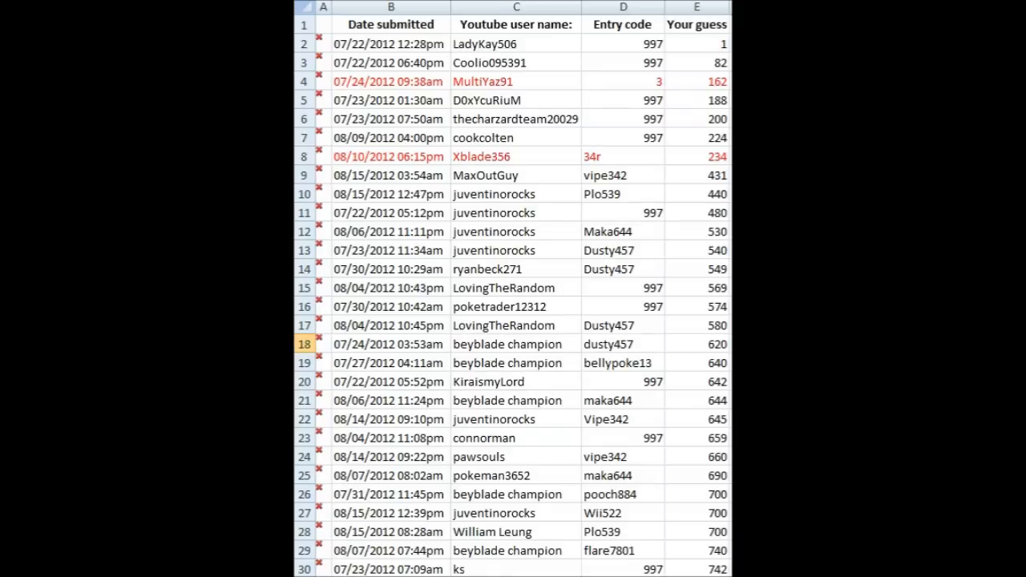
# Step: Scroll down through the contest entries and back up to survey the guesses
pyautogui.scroll(-3)
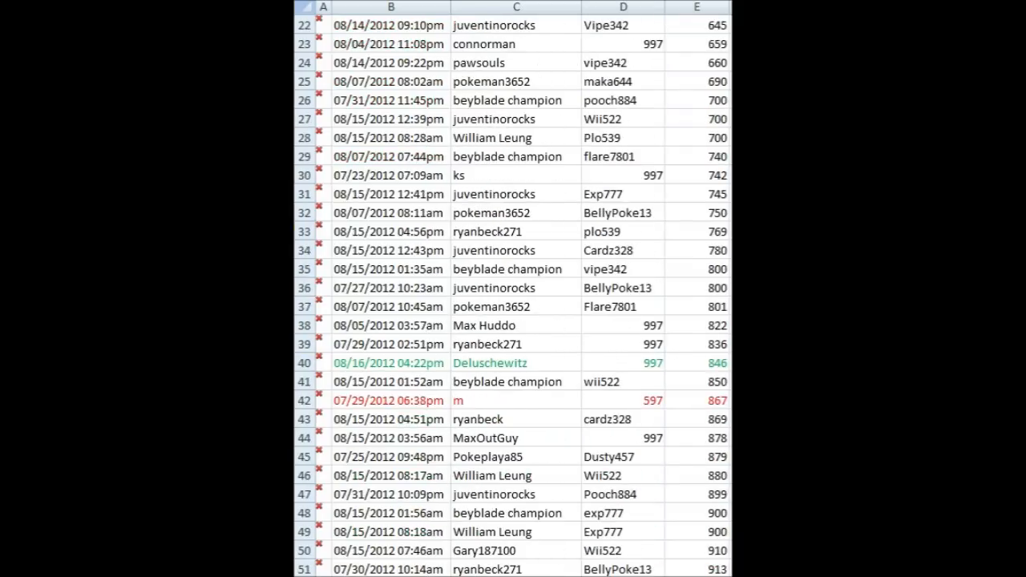
pyautogui.scroll(-3)
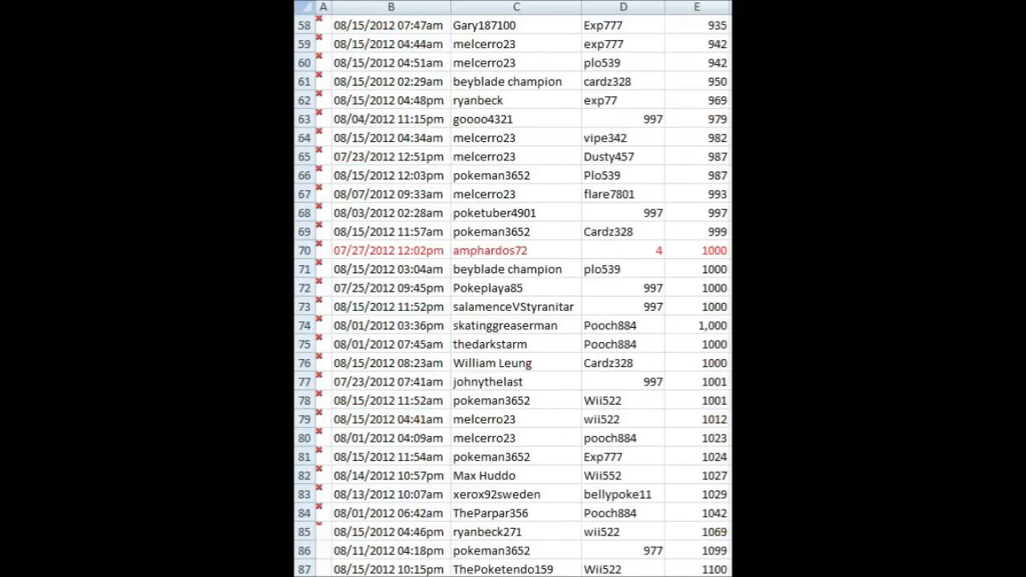
pyautogui.scroll(-3)
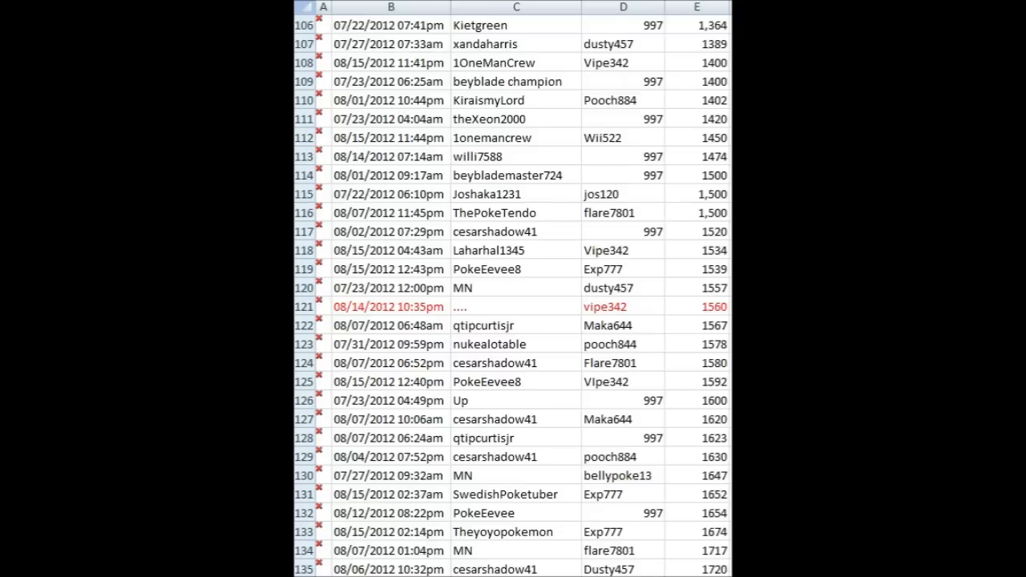
pyautogui.scroll(-3)
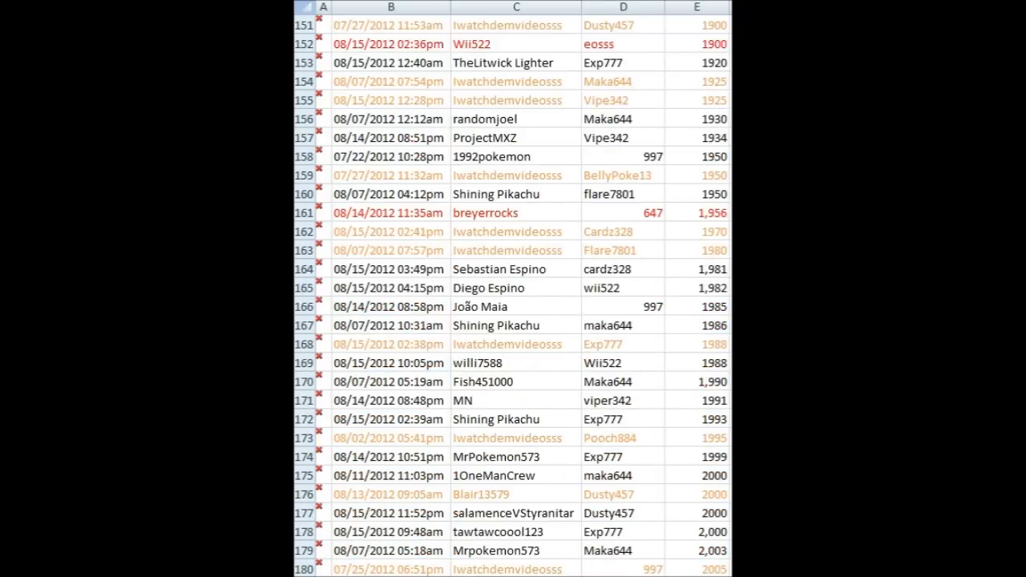
pyautogui.scroll(-3)
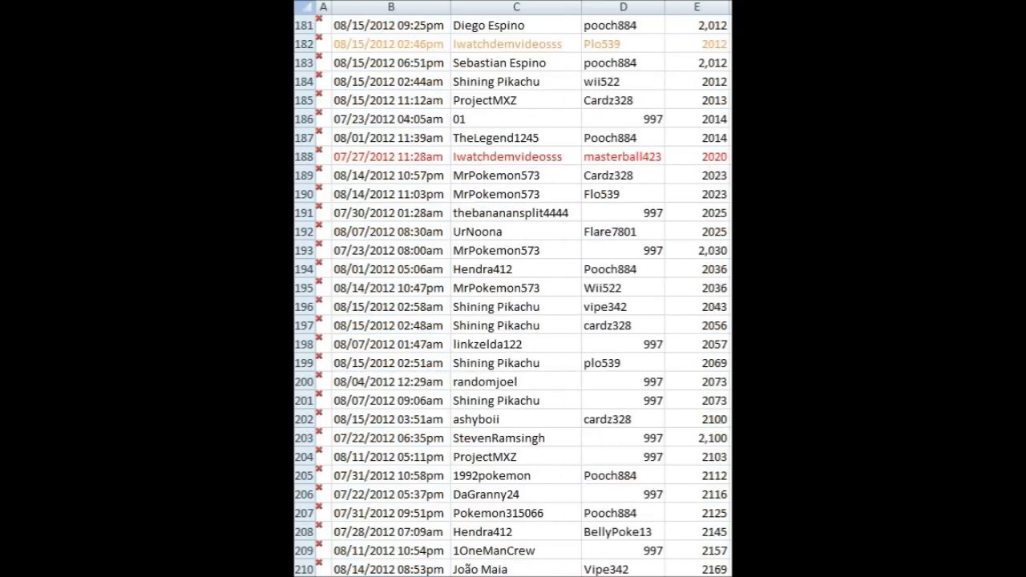
pyautogui.scroll(-3)
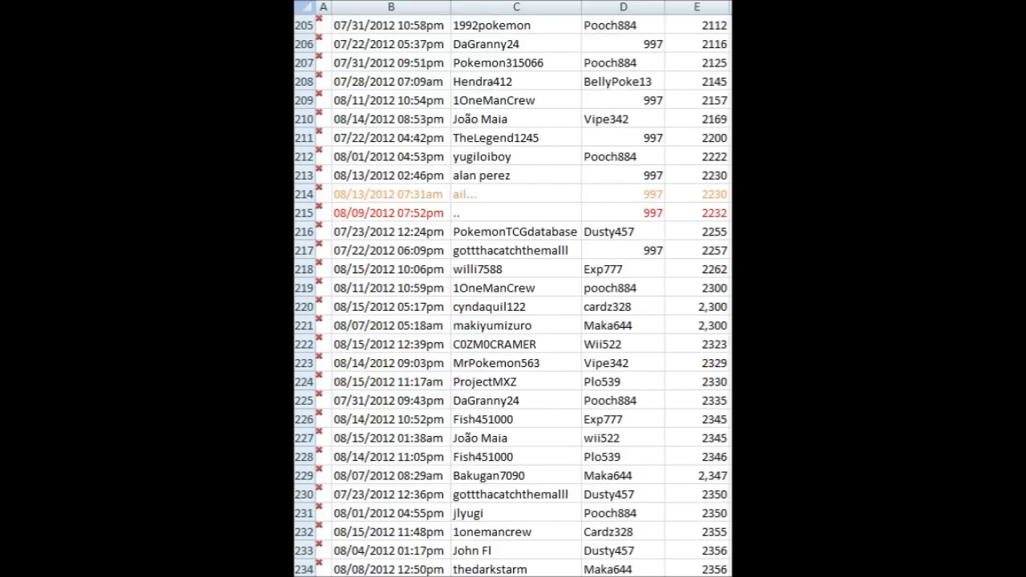
pyautogui.scroll(-3)
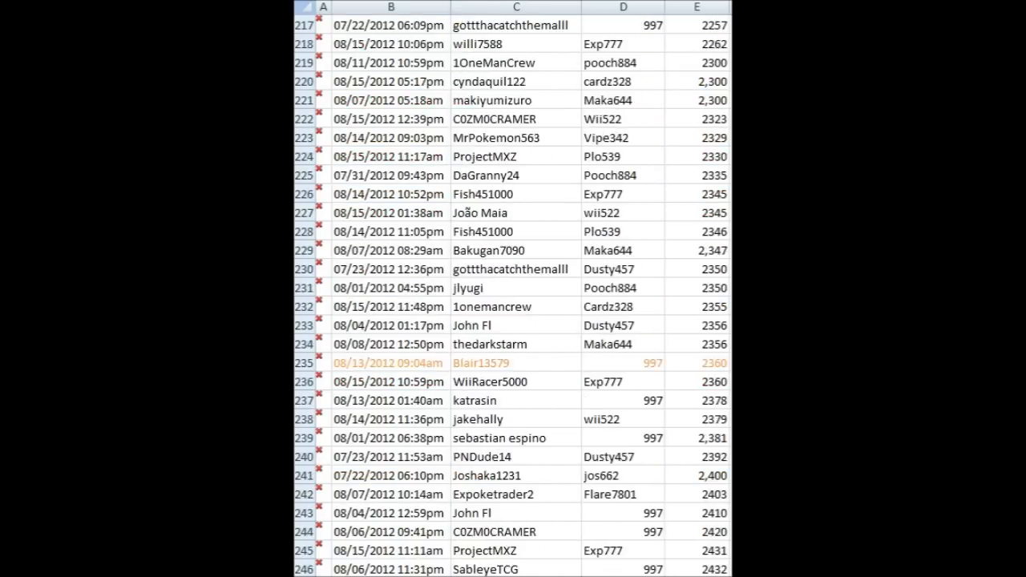
pyautogui.scroll(-3)
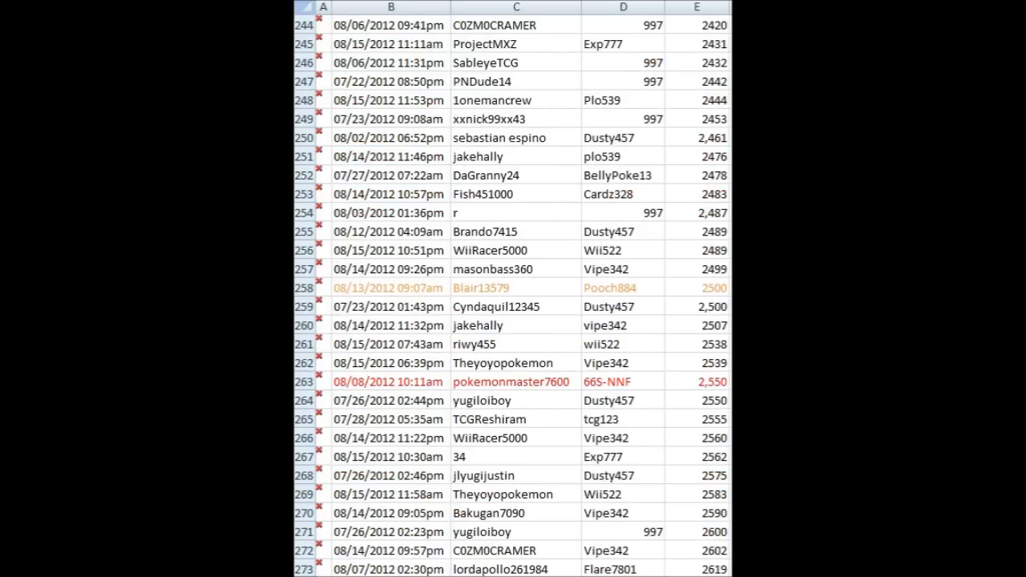
pyautogui.scroll(-3)
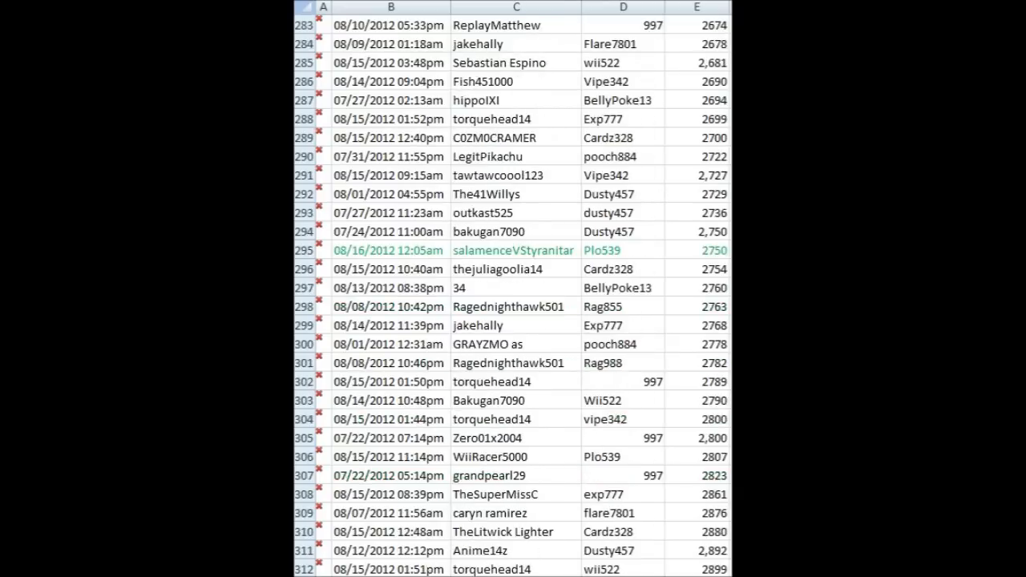
pyautogui.scroll(-3)
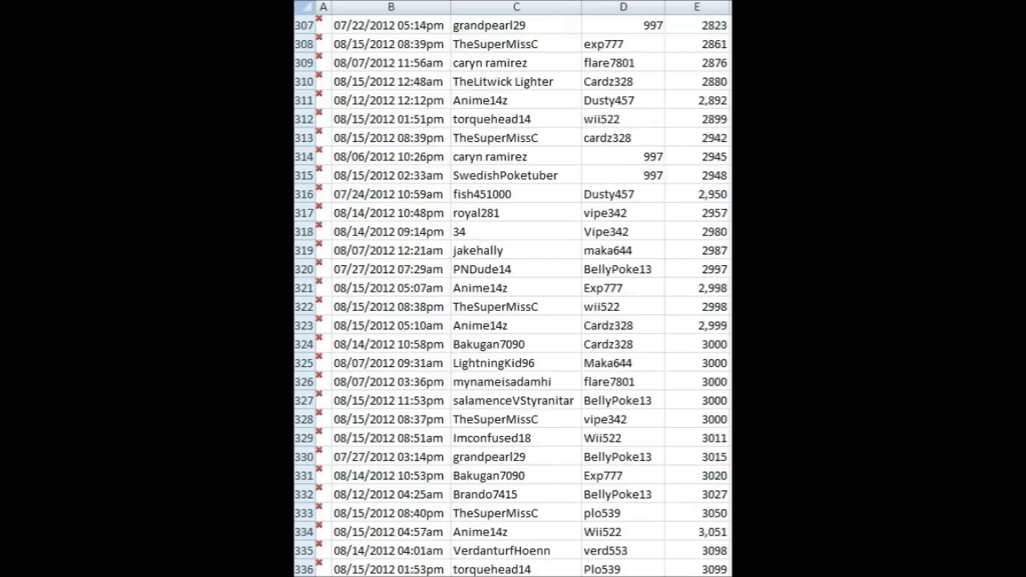
pyautogui.scroll(-3)
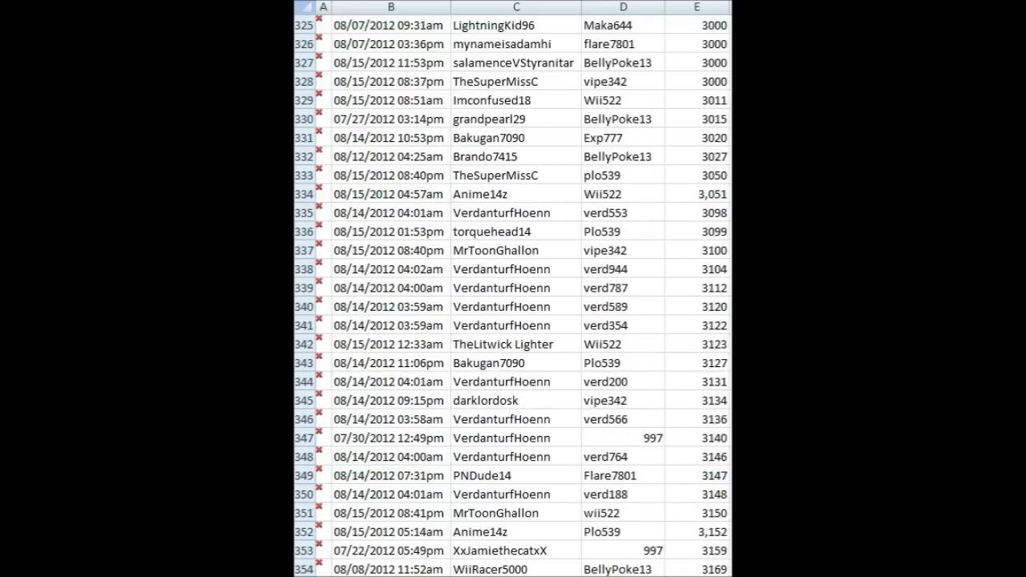
pyautogui.scroll(-3)
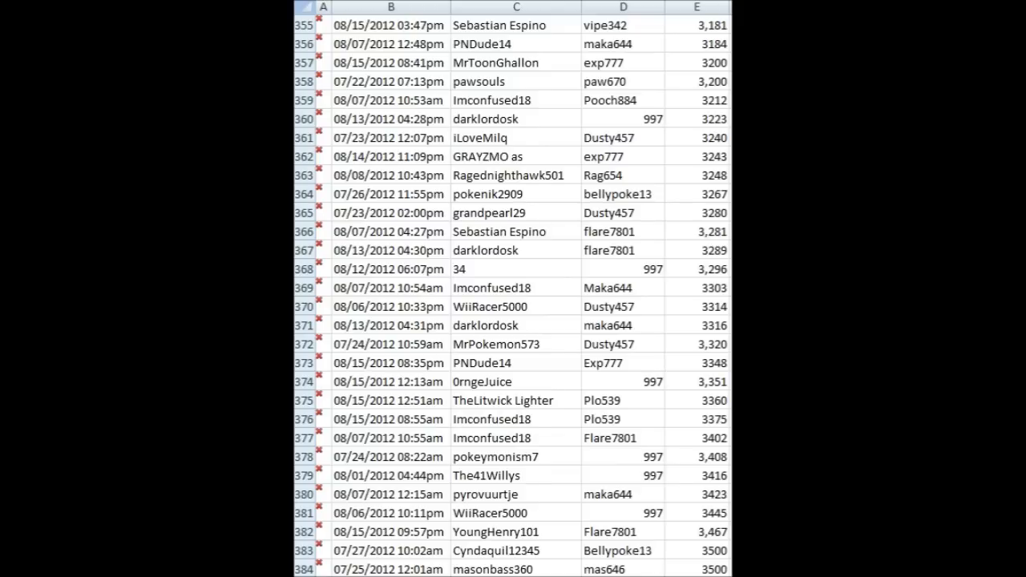
pyautogui.scroll(-3)
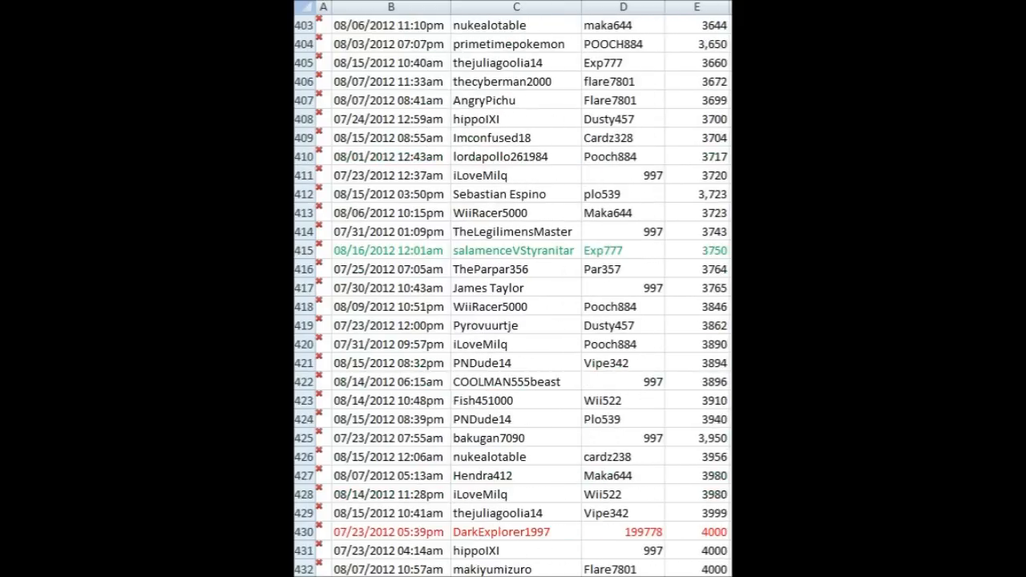
pyautogui.scroll(-3)
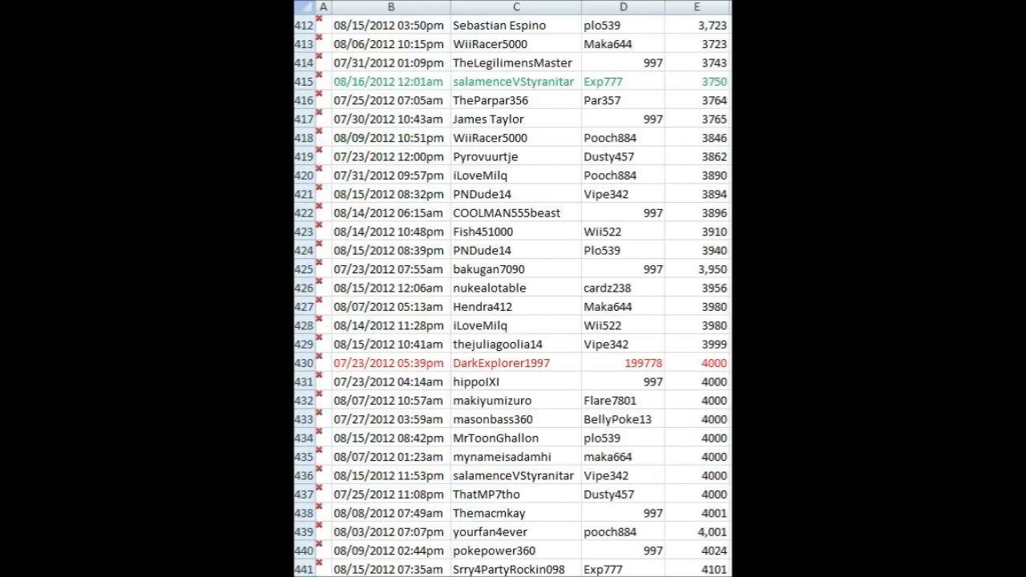
pyautogui.scroll(-3)
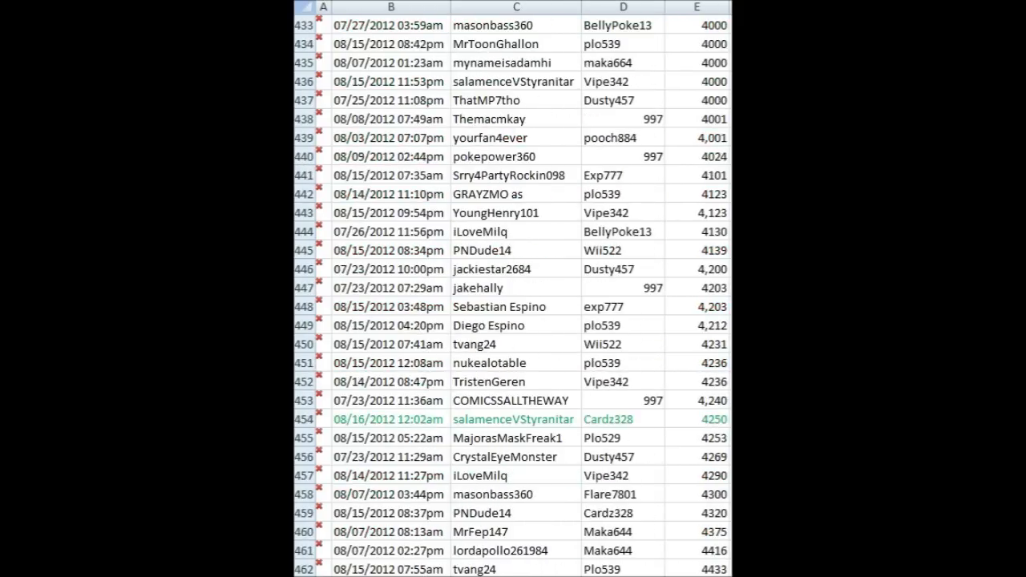
pyautogui.scroll(-3)
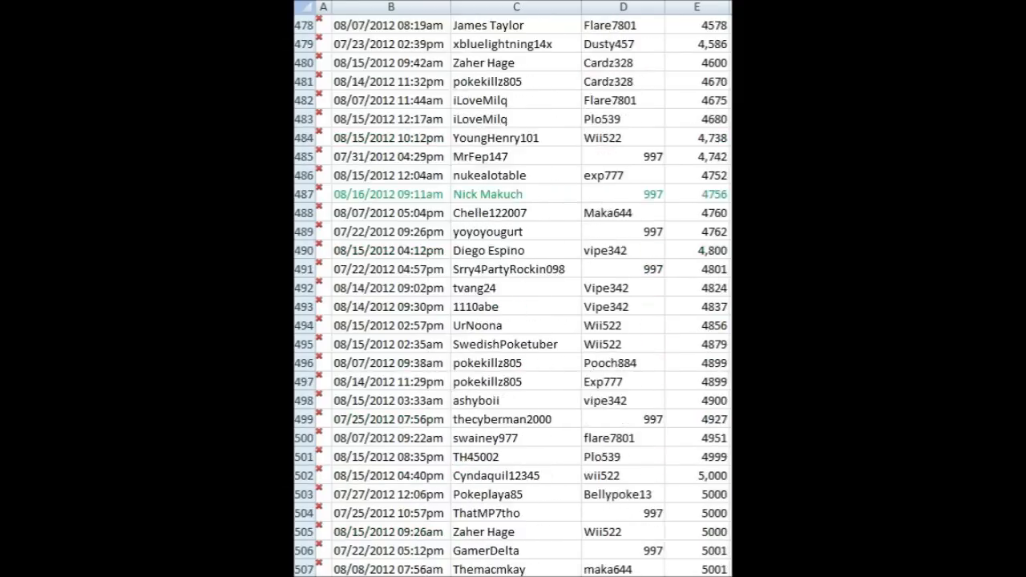
pyautogui.scroll(-3)
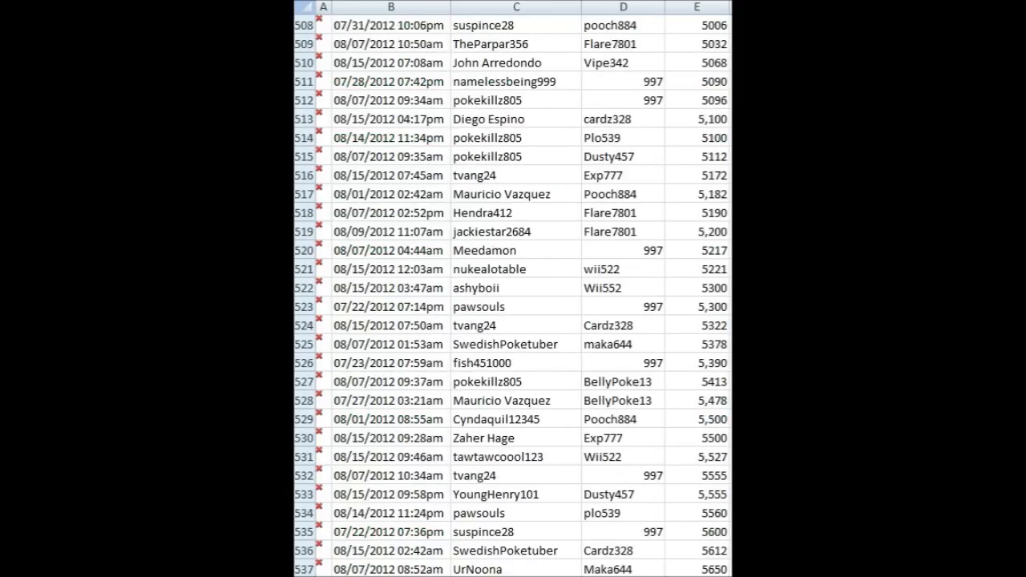
pyautogui.scroll(-3)
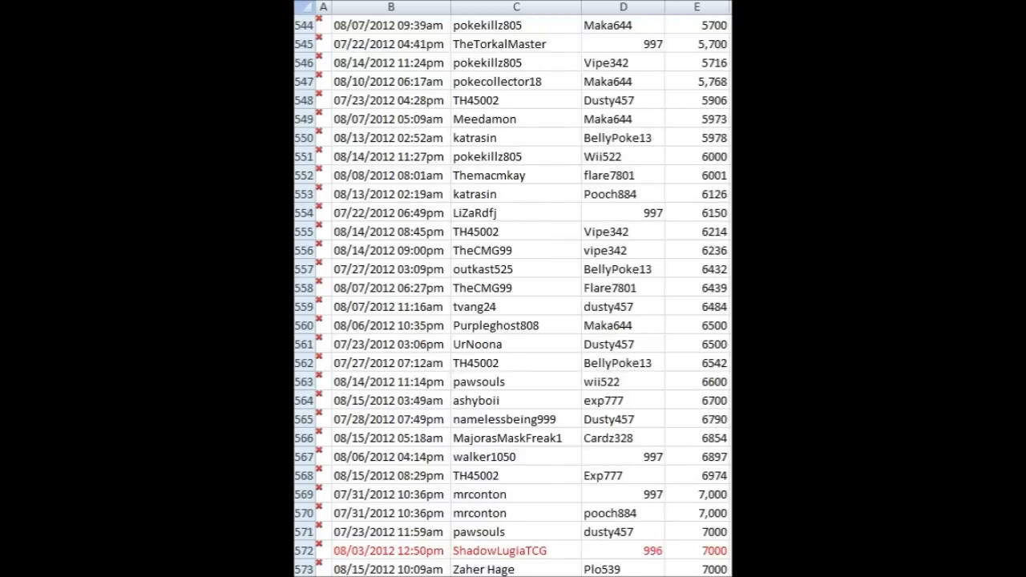
pyautogui.scroll(-3)
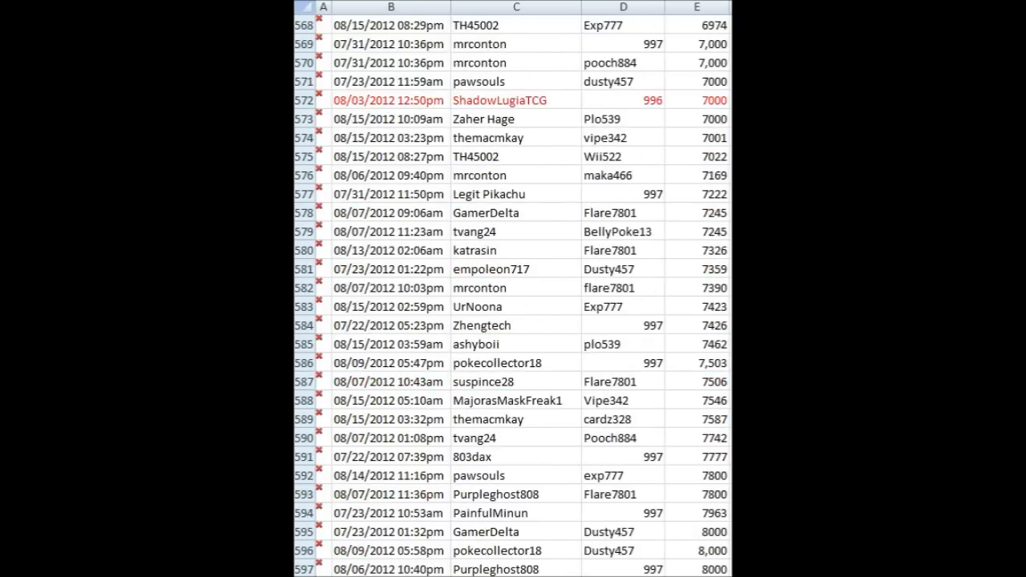
pyautogui.scroll(-3)
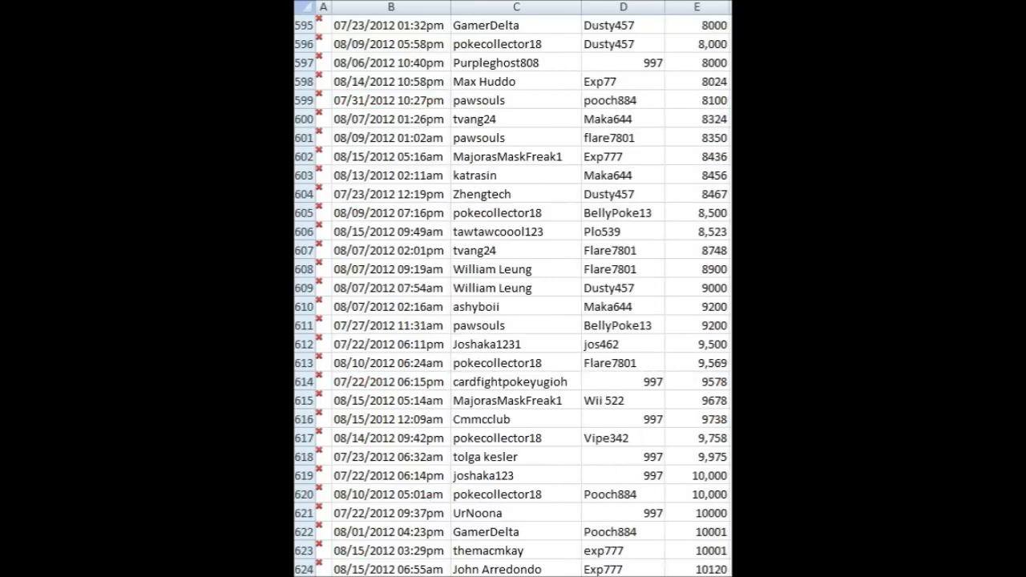
pyautogui.scroll(-3)
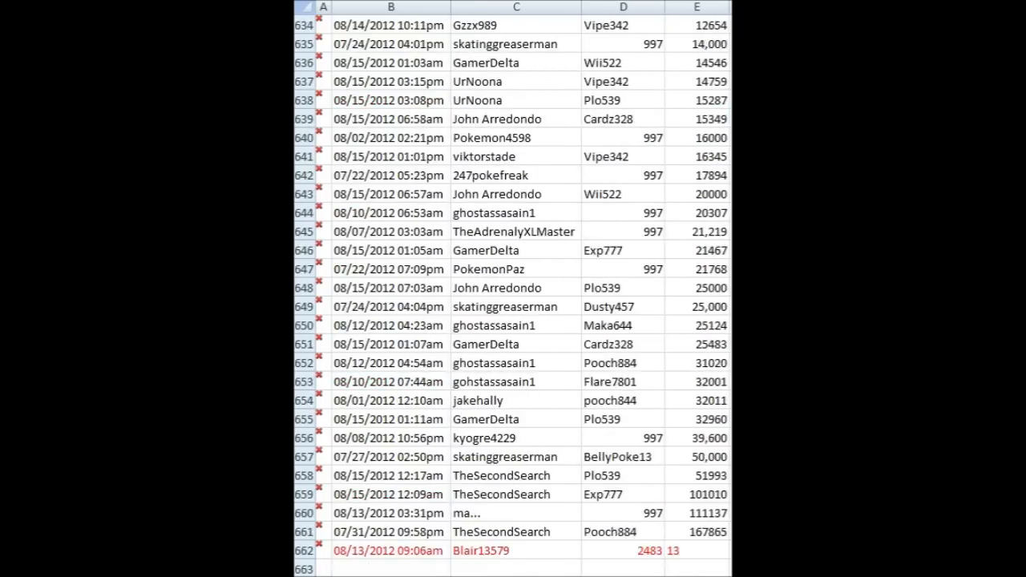
pyautogui.scroll(3)
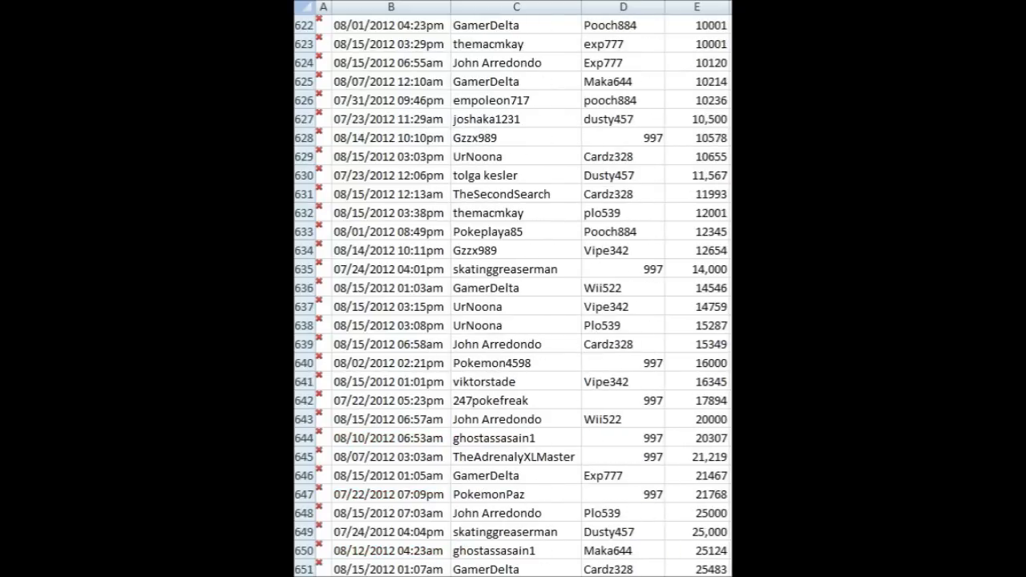
pyautogui.scroll(3)
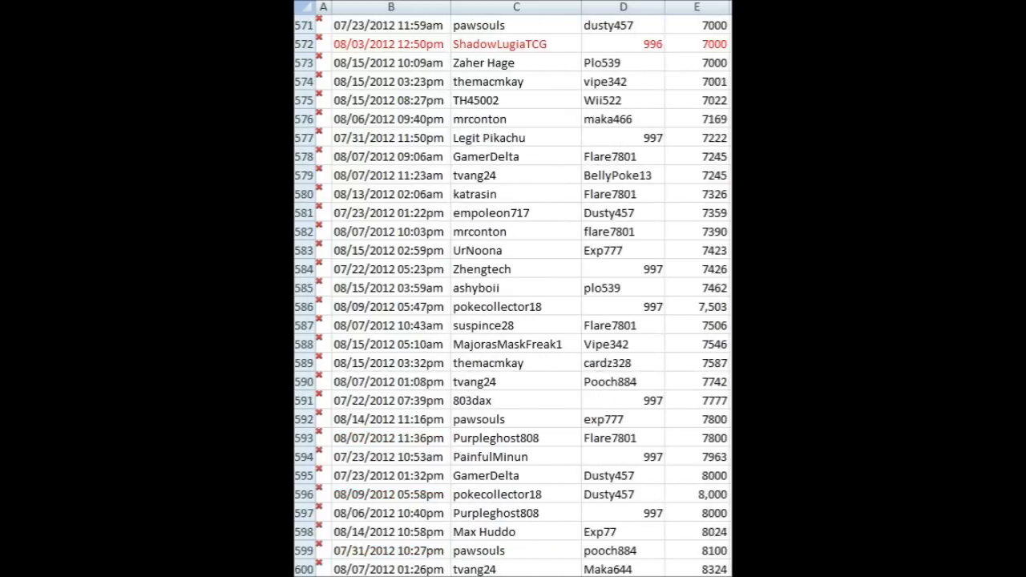
pyautogui.scroll(3)
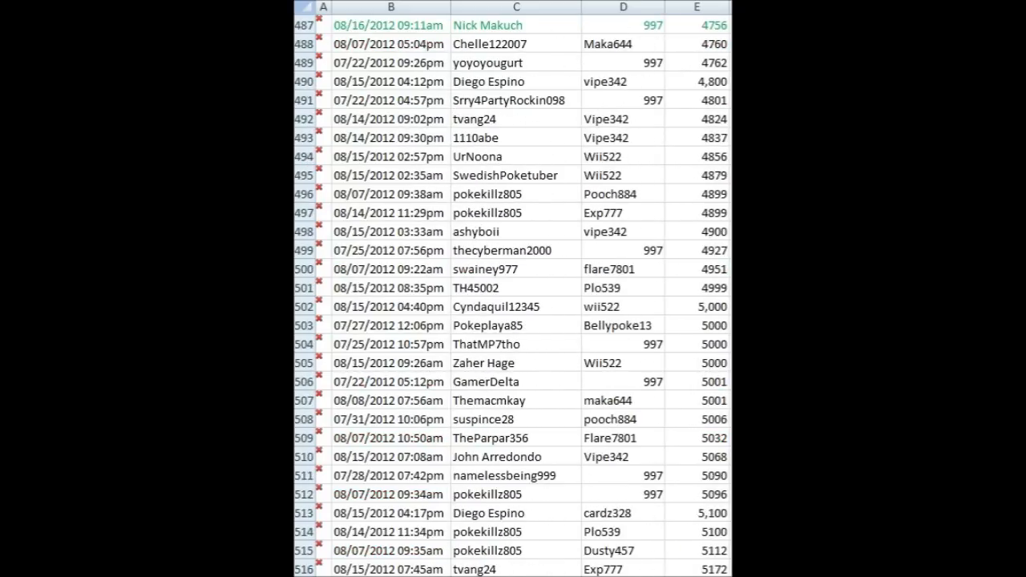
pyautogui.scroll(3)
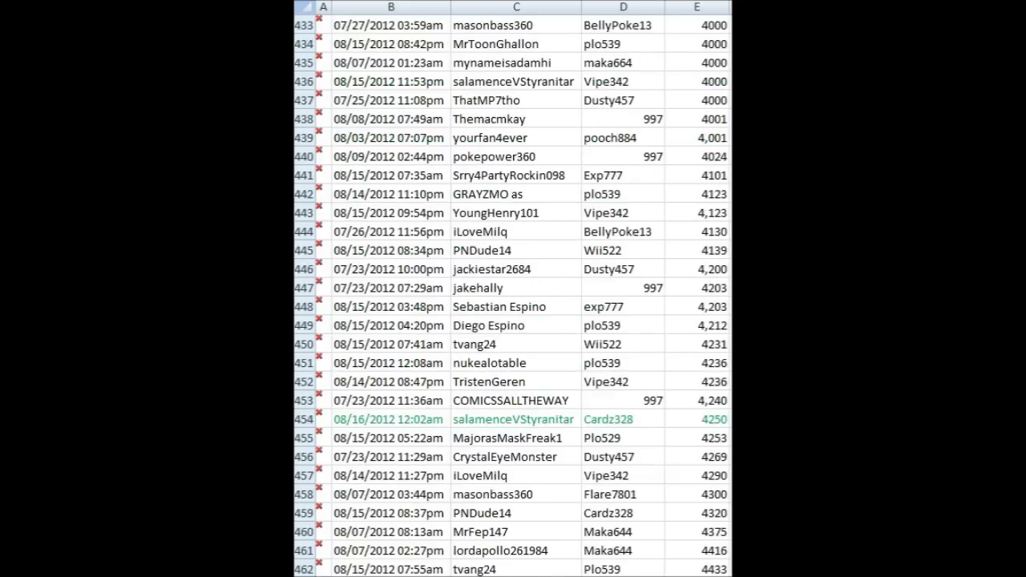
pyautogui.scroll(3)
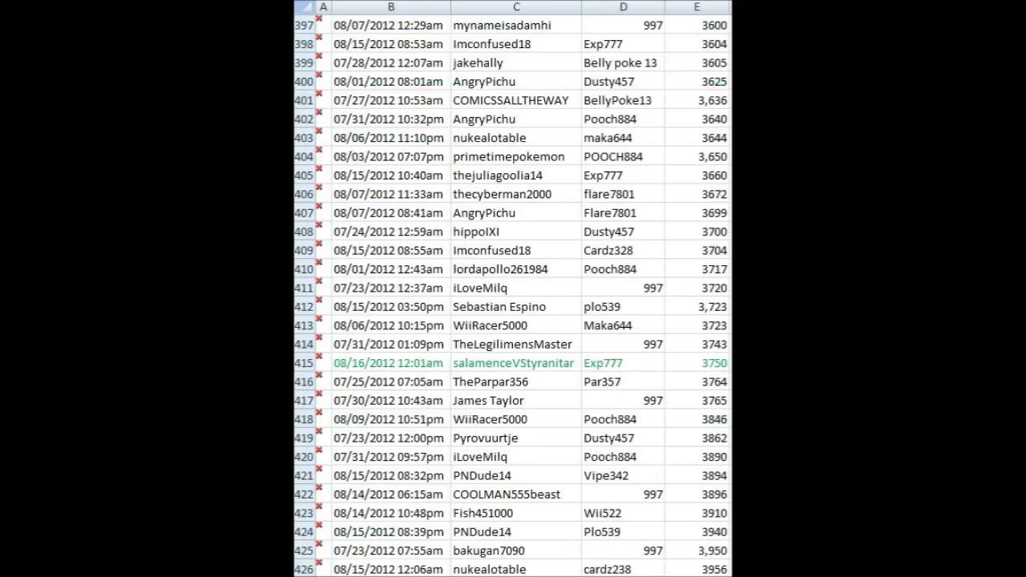
pyautogui.scroll(3)
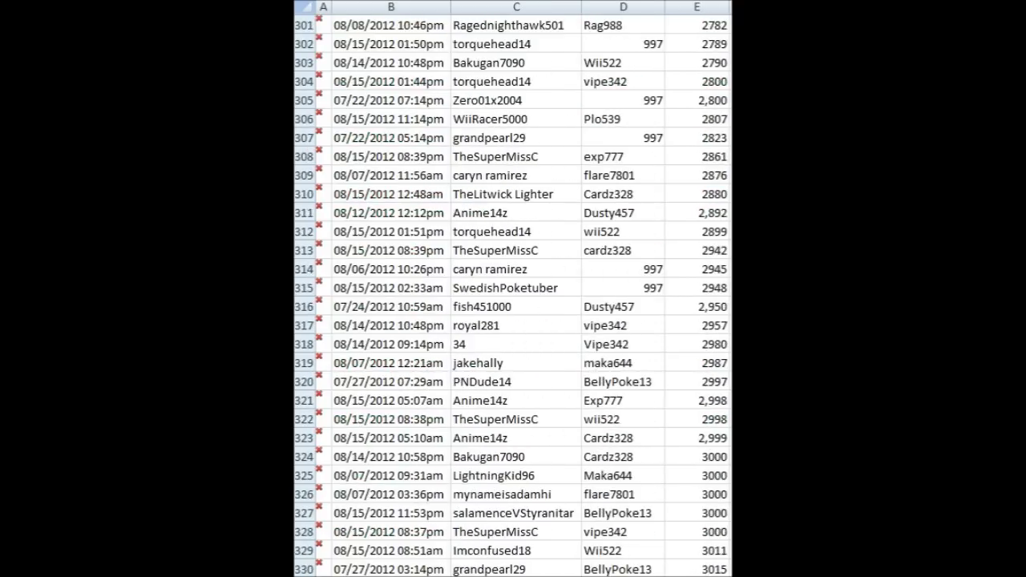
pyautogui.scroll(3)
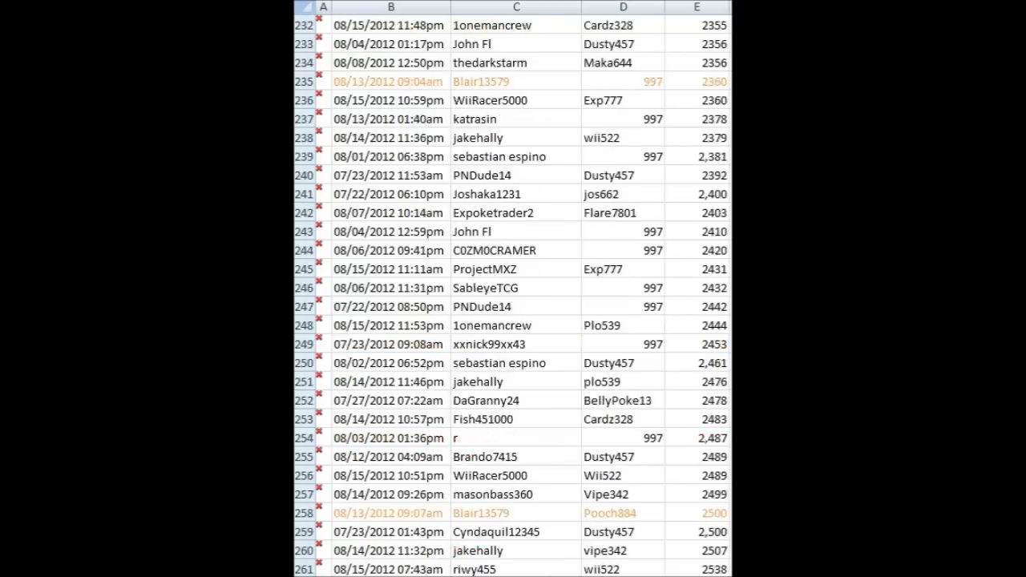
pyautogui.scroll(3)
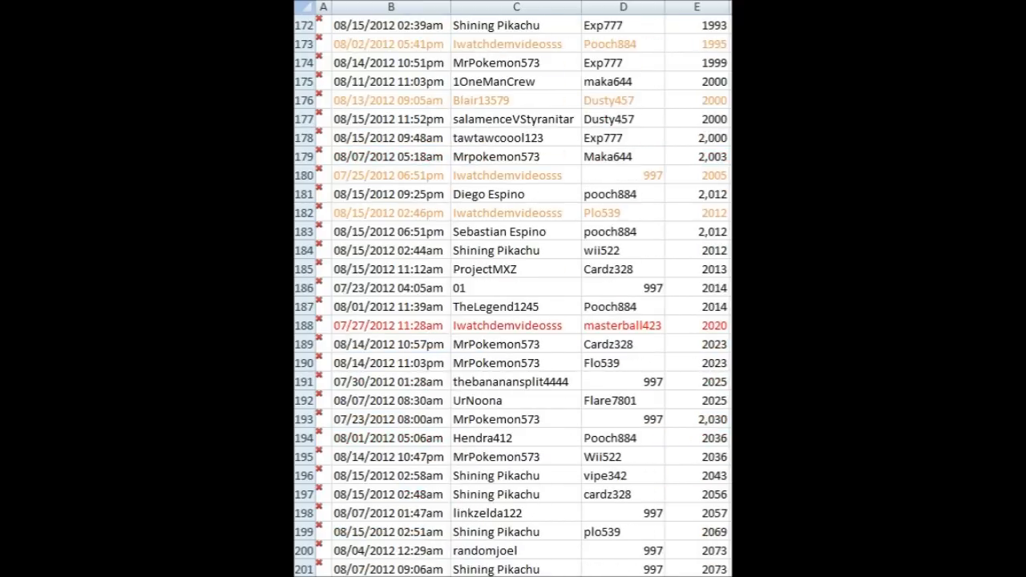
pyautogui.scroll(3)
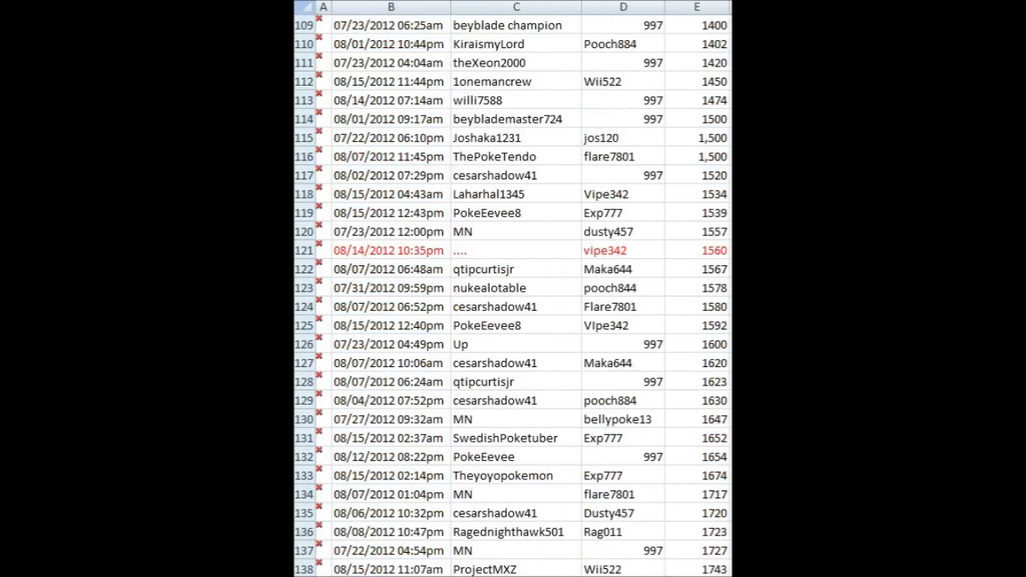
pyautogui.scroll(3)
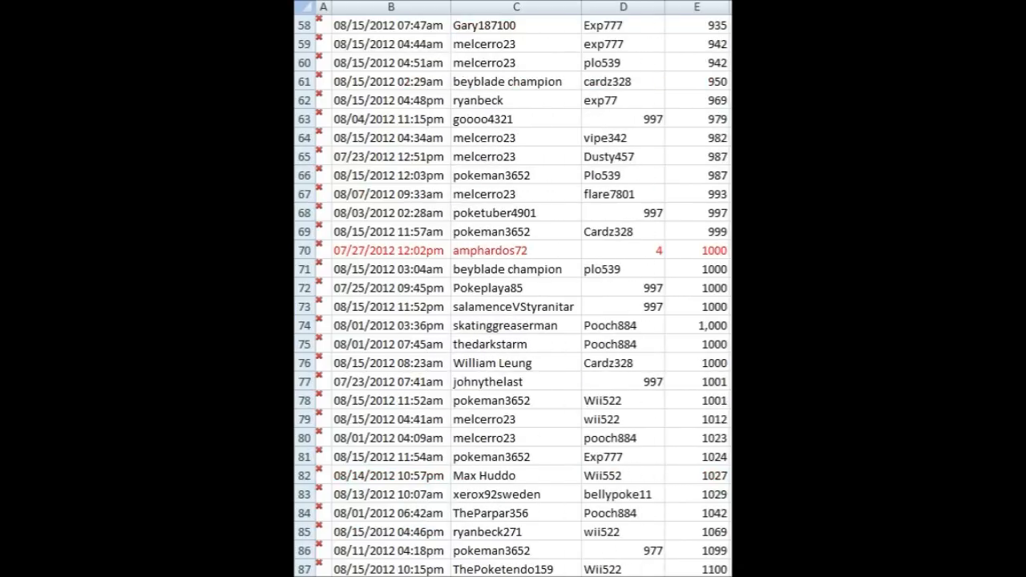
pyautogui.scroll(3)
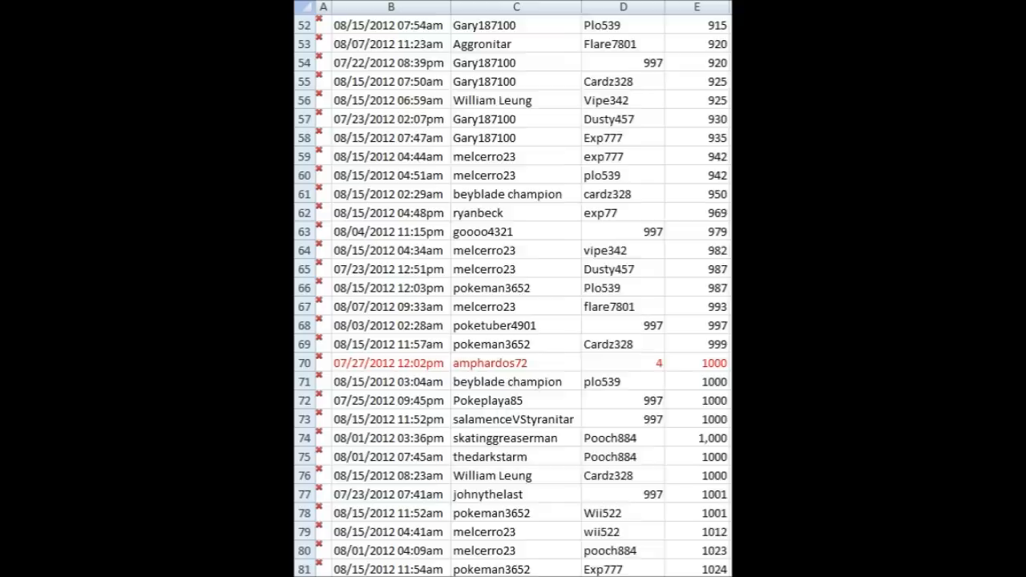
pyautogui.scroll(3)
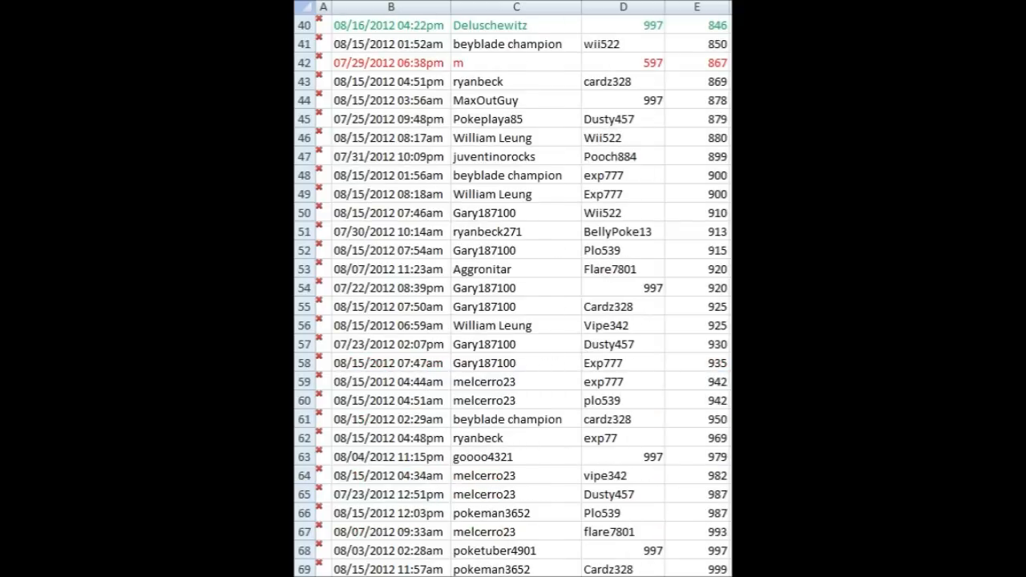
pyautogui.scroll(3)
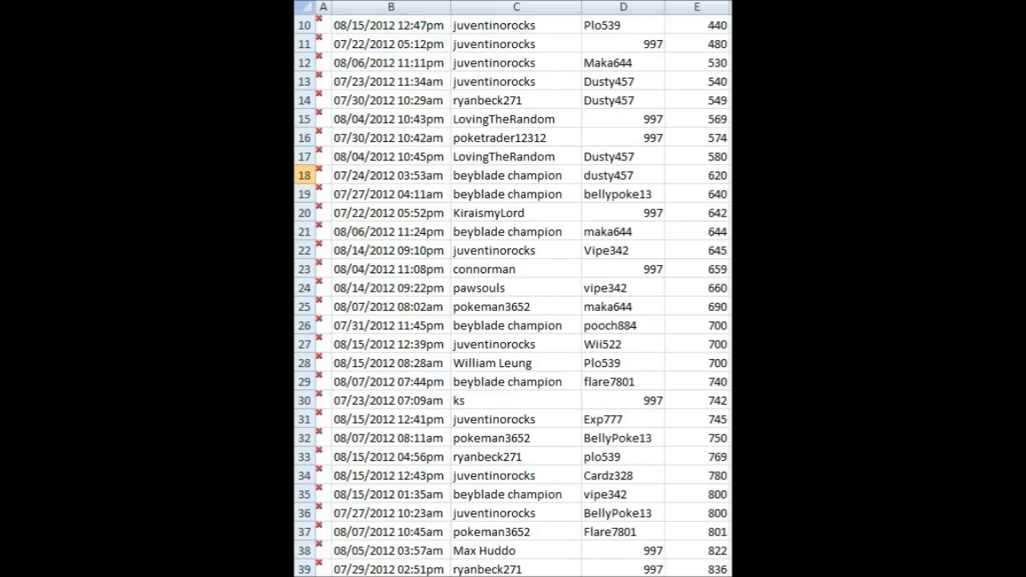
pyautogui.scroll(3)
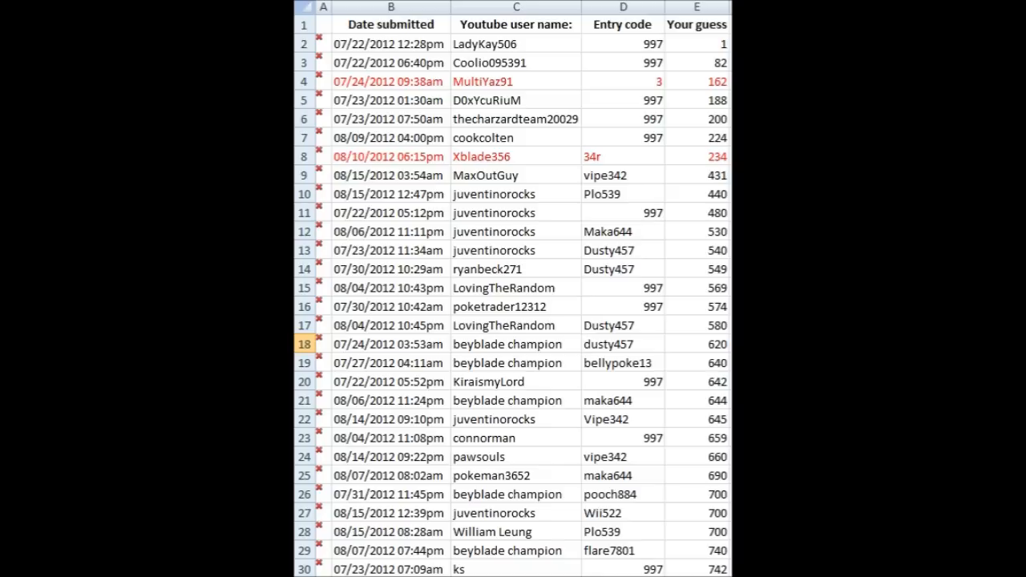
# Step: Scroll down to row 334 and select the entry guessing 3,051
pyautogui.scroll(-3)
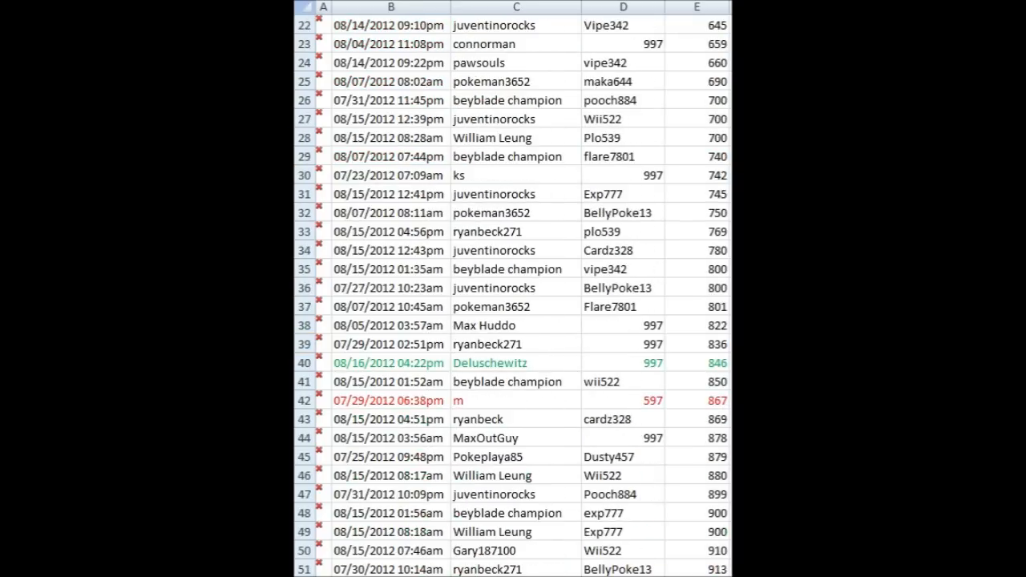
pyautogui.scroll(-3)
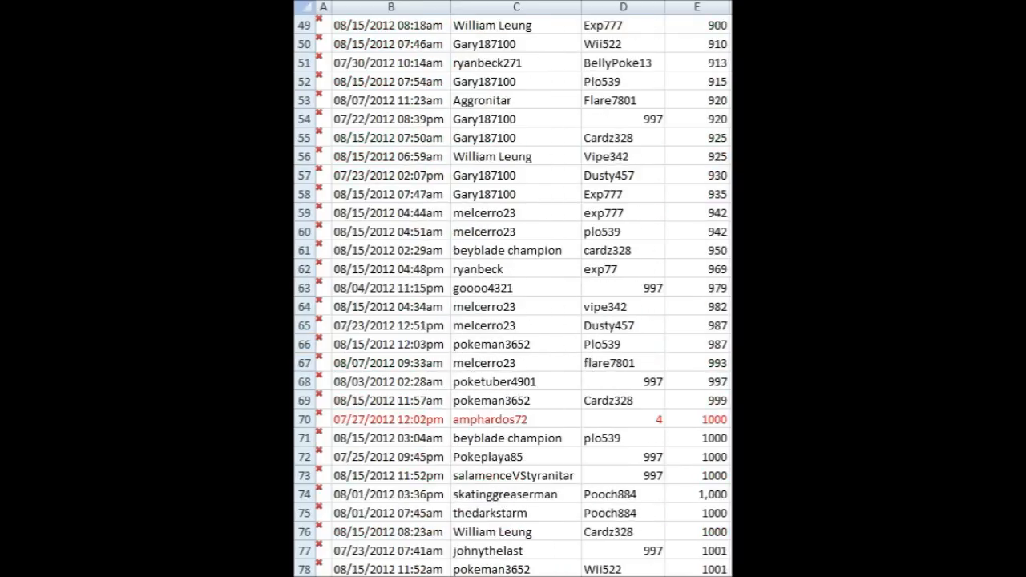
pyautogui.scroll(-3)
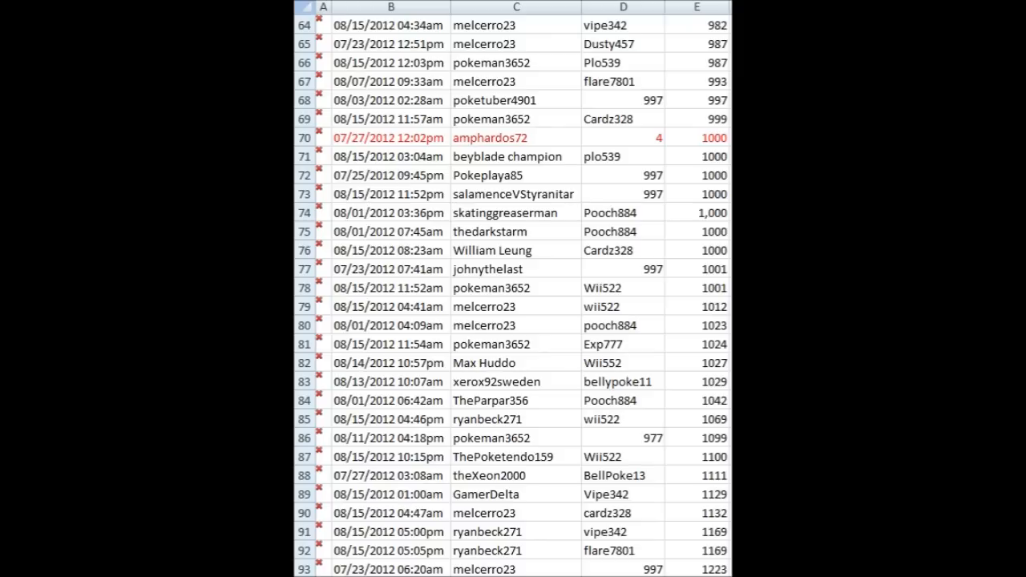
pyautogui.scroll(-3)
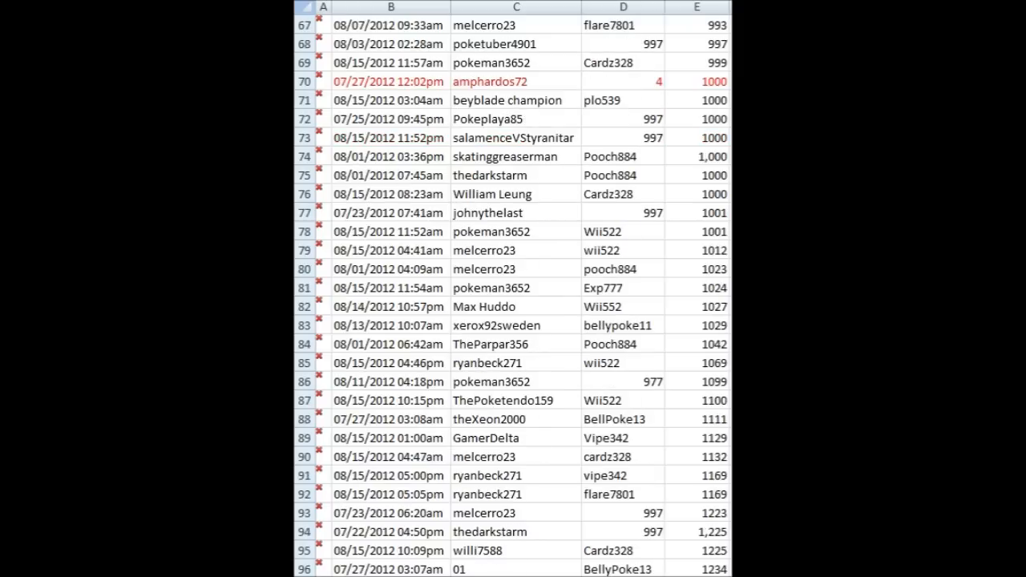
pyautogui.scroll(-3)
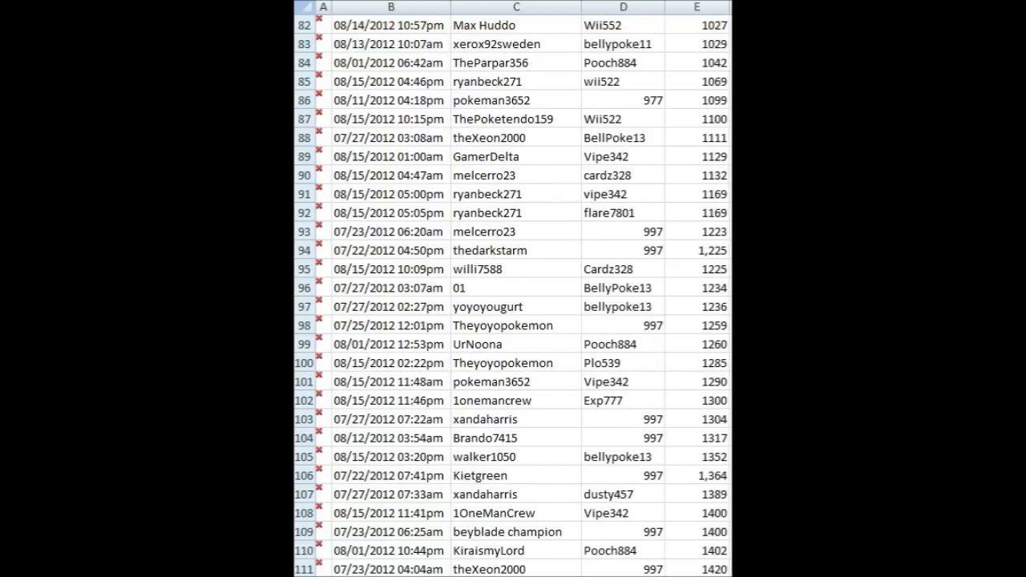
pyautogui.scroll(-3)
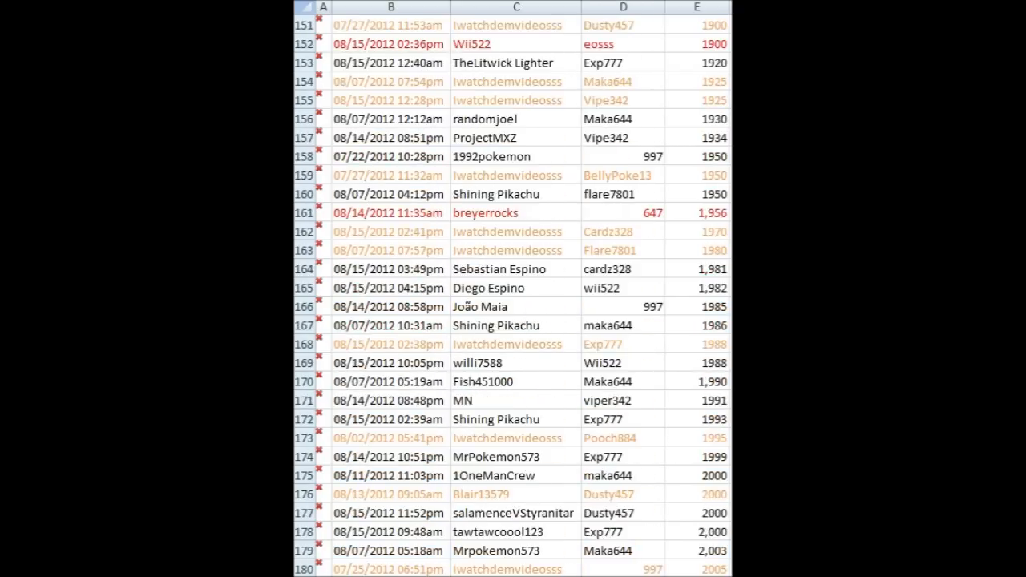
pyautogui.scroll(-3)
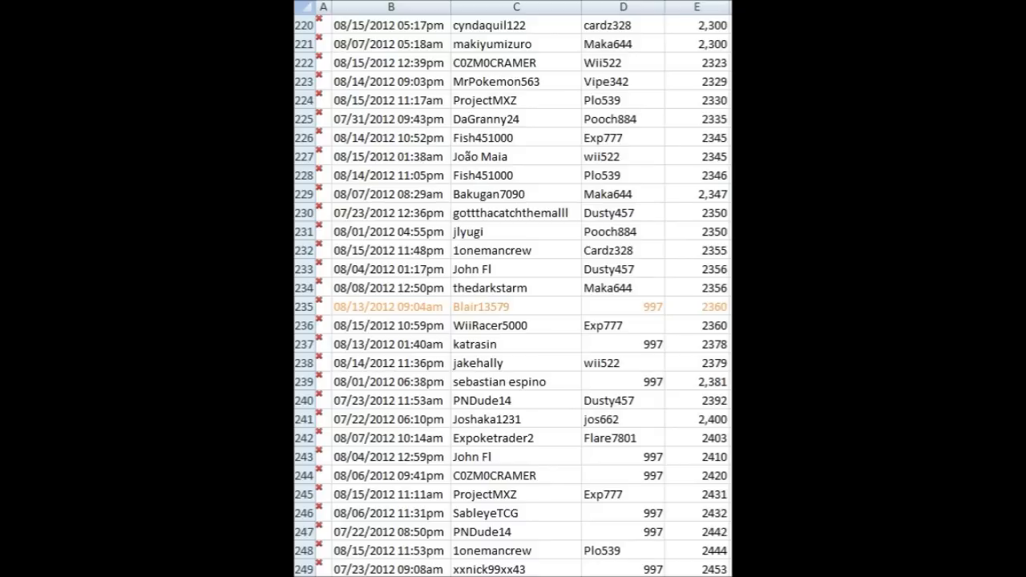
pyautogui.scroll(-3)
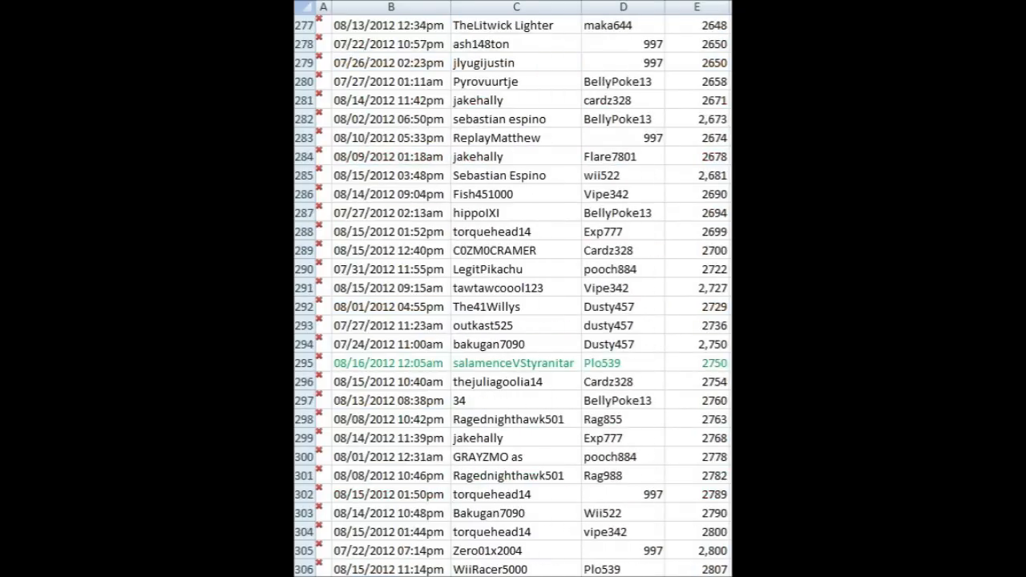
pyautogui.scroll(-3)
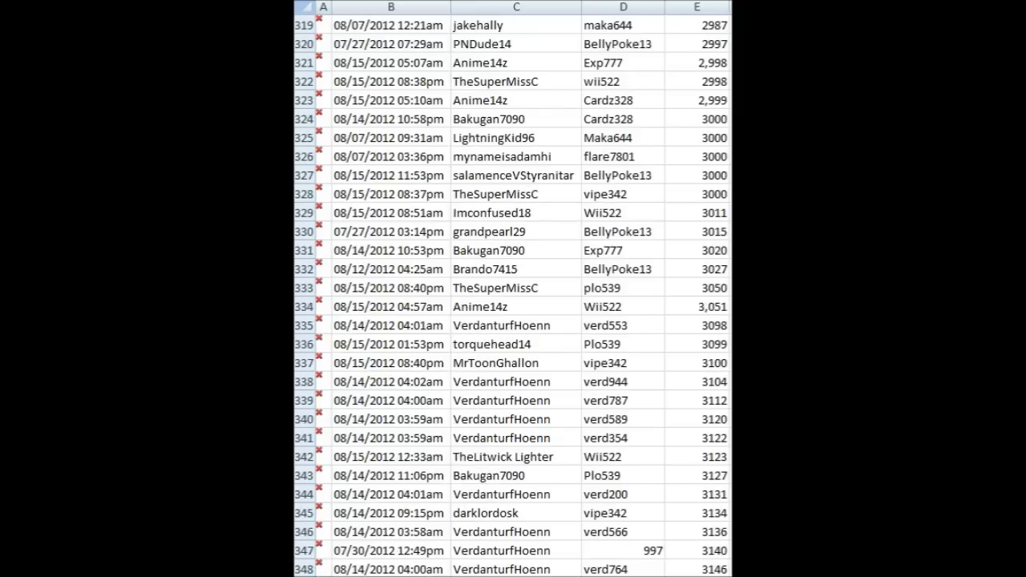
pyautogui.click(696, 119)
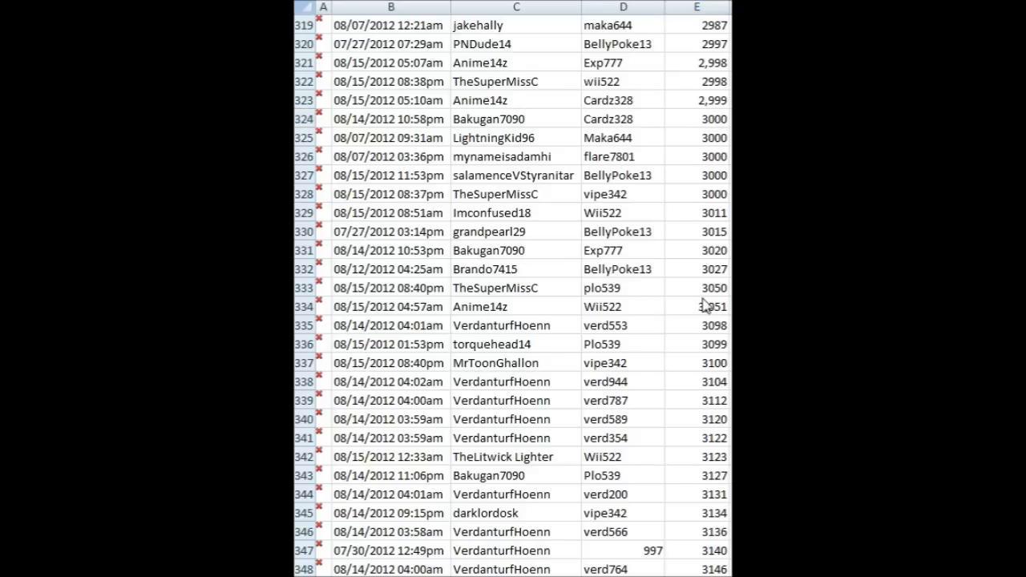
# Step: Select row 334, the 3,051 grand-prize entry, for the blue highlight
pyautogui.click(712, 306)
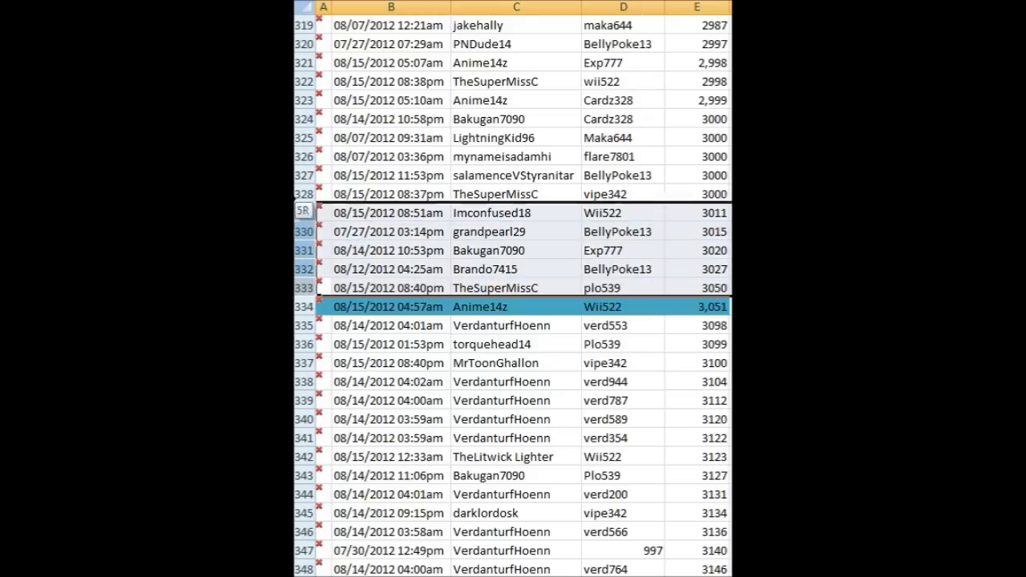
# Step: Scroll up to bring rows 319–333 above the grand-prize row into view
pyautogui.scroll(3)
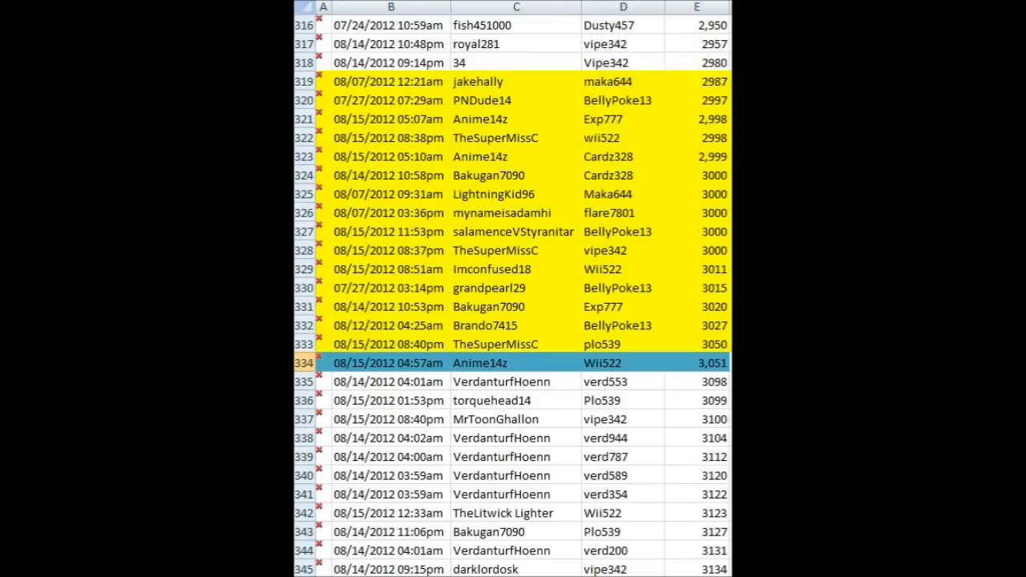
pyautogui.moveTo(558, 365)
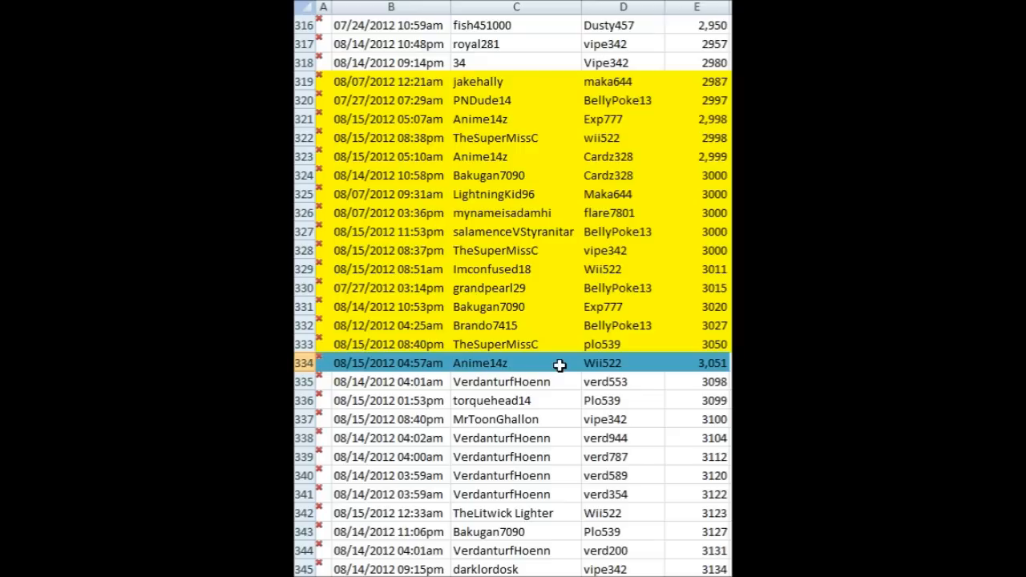
pyautogui.moveTo(552, 91)
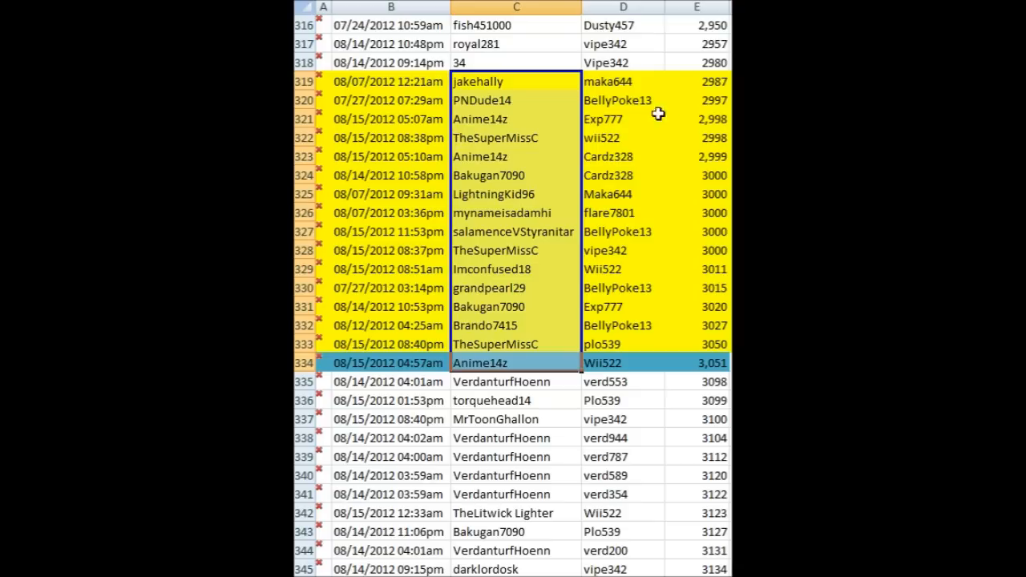
pyautogui.moveTo(564, 158)
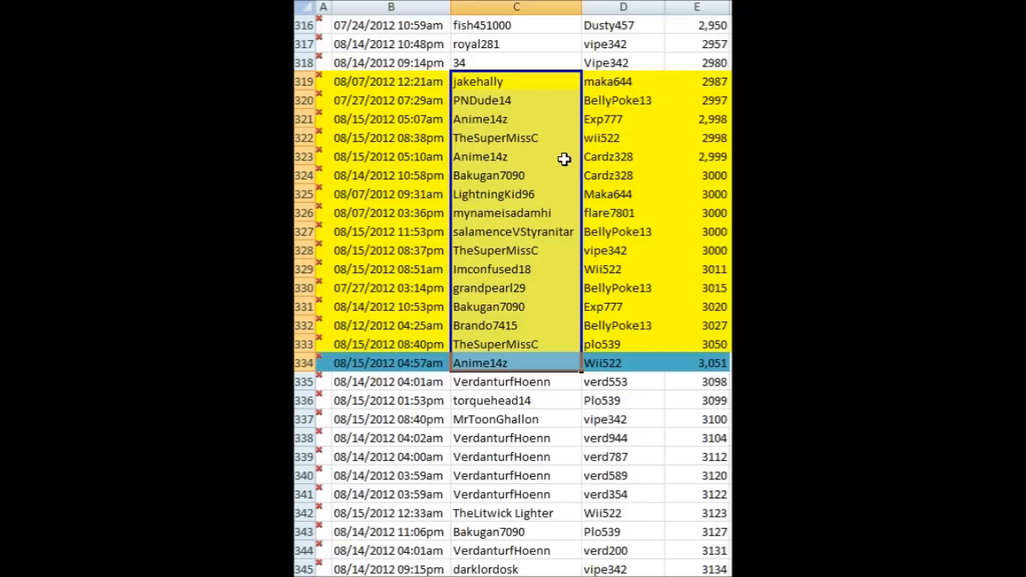
pyautogui.click(515, 363)
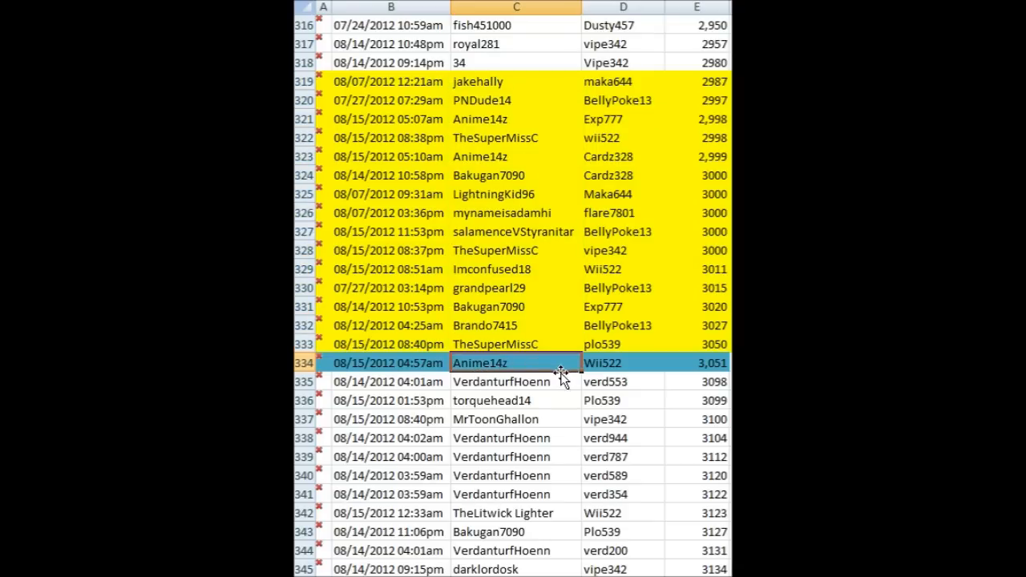
pyautogui.click(516, 156)
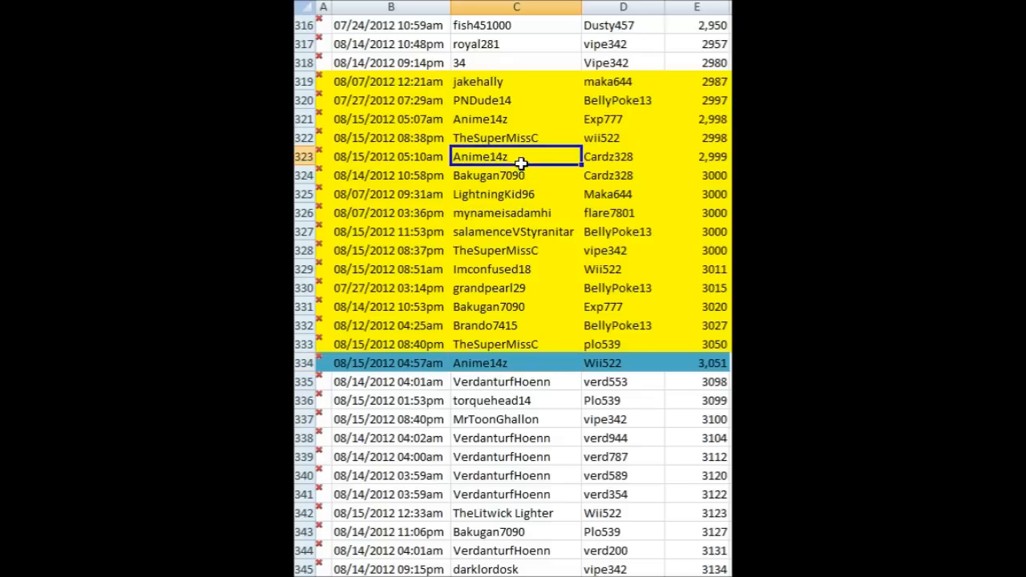
pyautogui.click(515, 119)
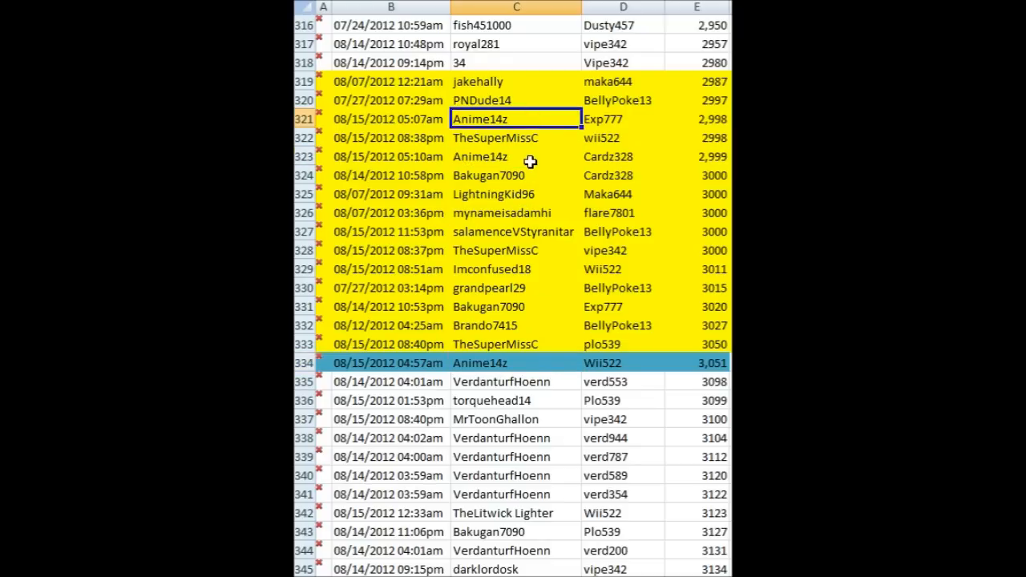
pyautogui.click(515, 157)
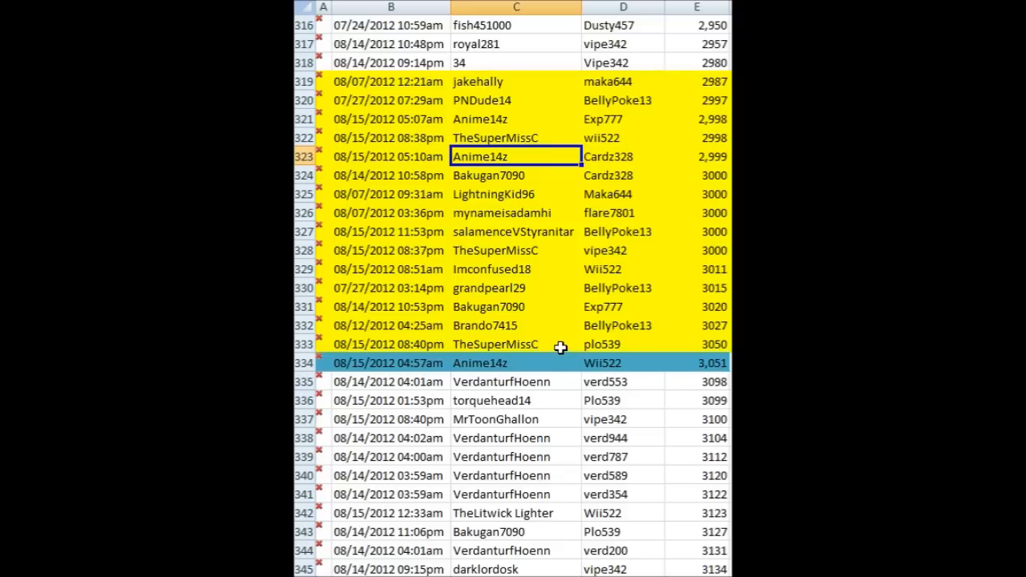
pyautogui.click(516, 251)
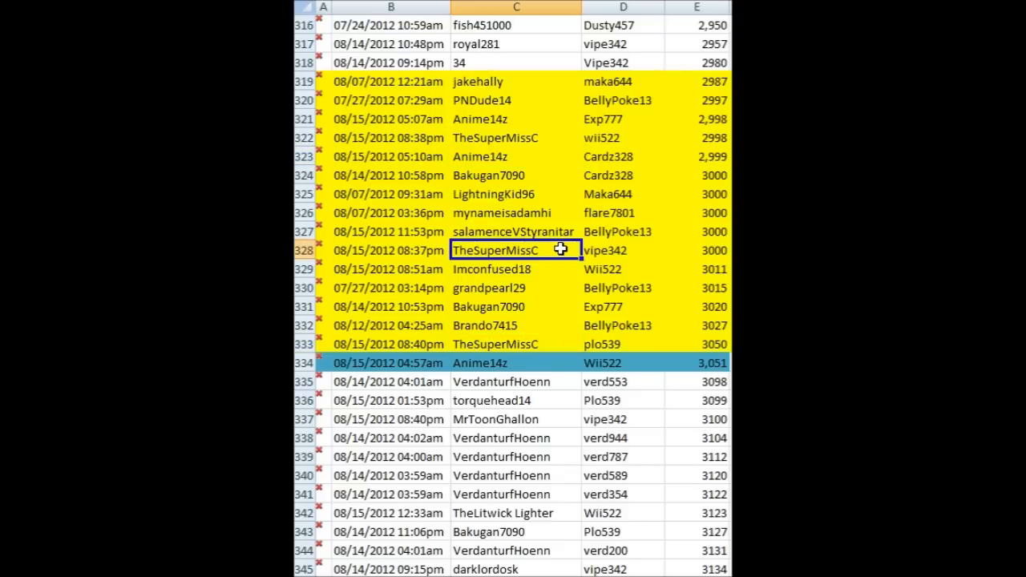
pyautogui.click(516, 137)
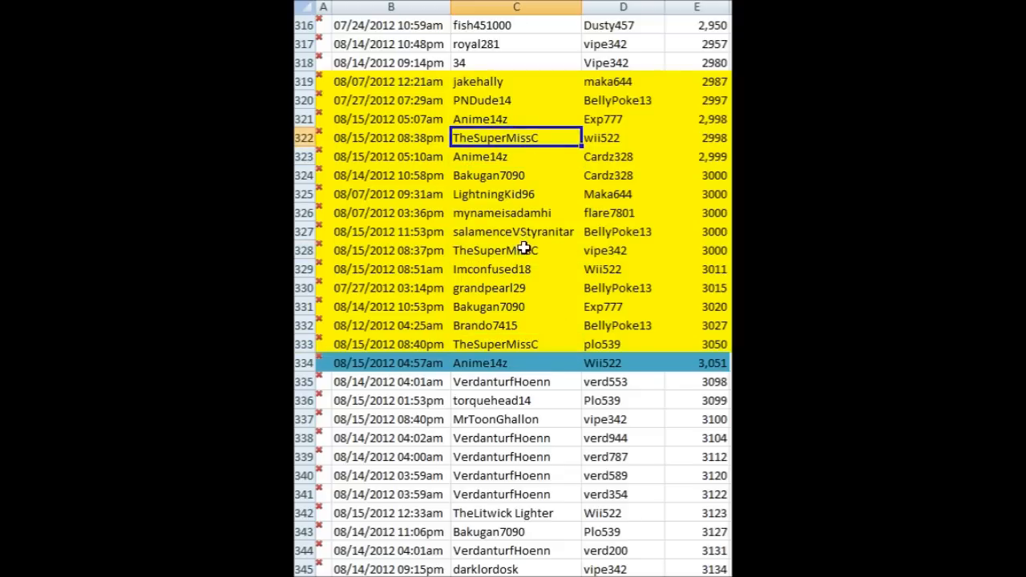
pyautogui.click(516, 250)
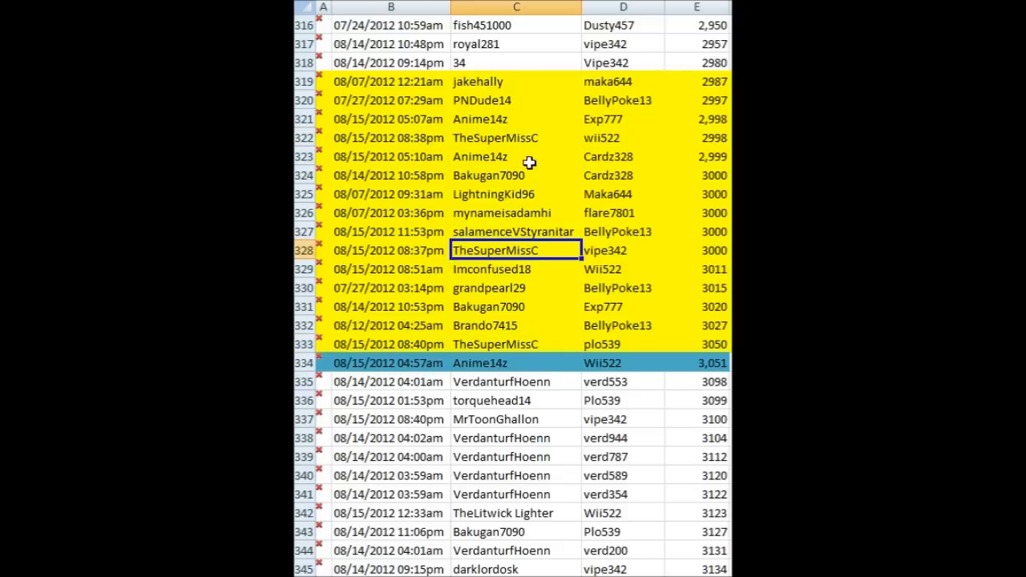
pyautogui.moveTo(574, 340)
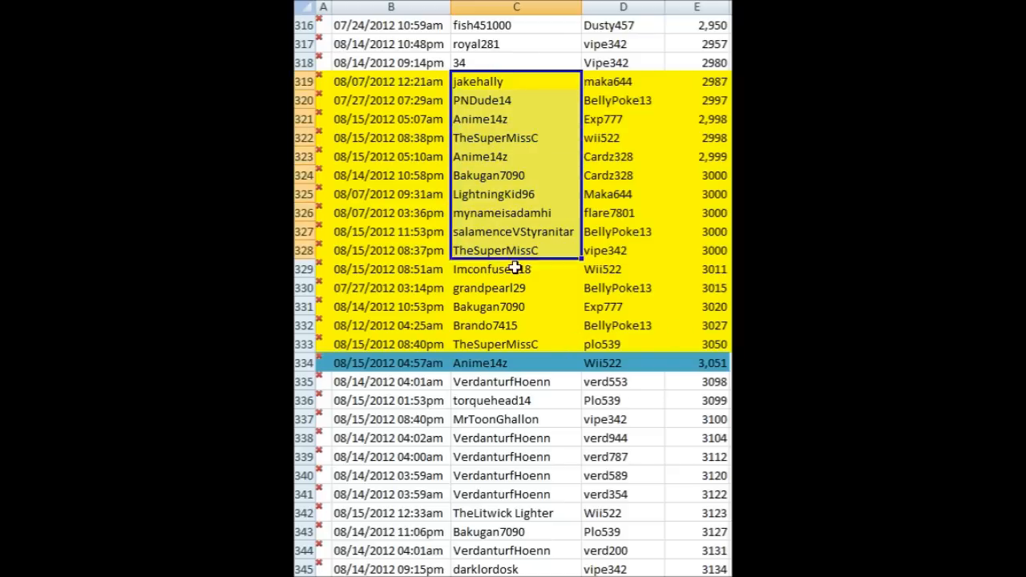
pyautogui.click(515, 363)
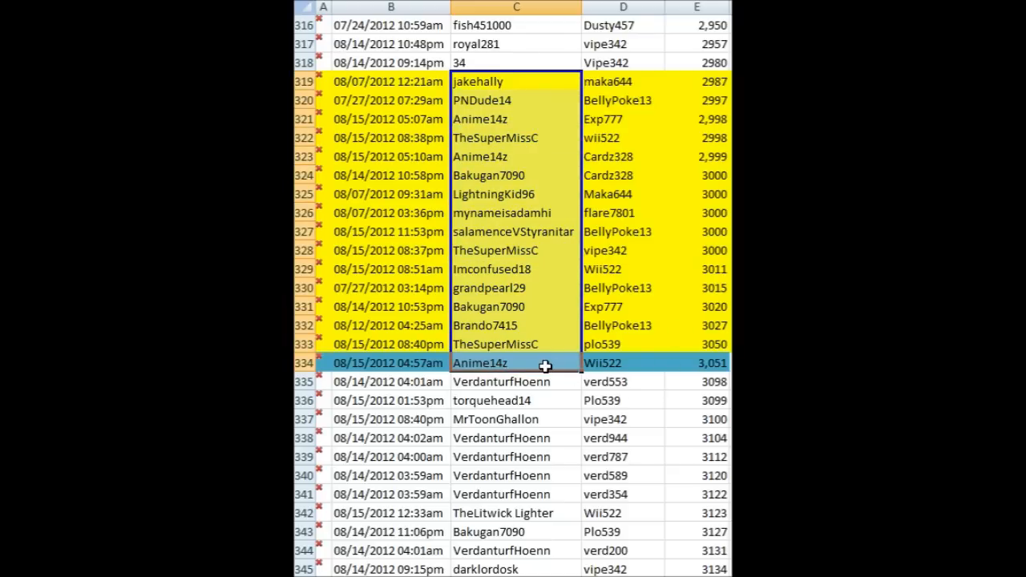
pyautogui.click(518, 363)
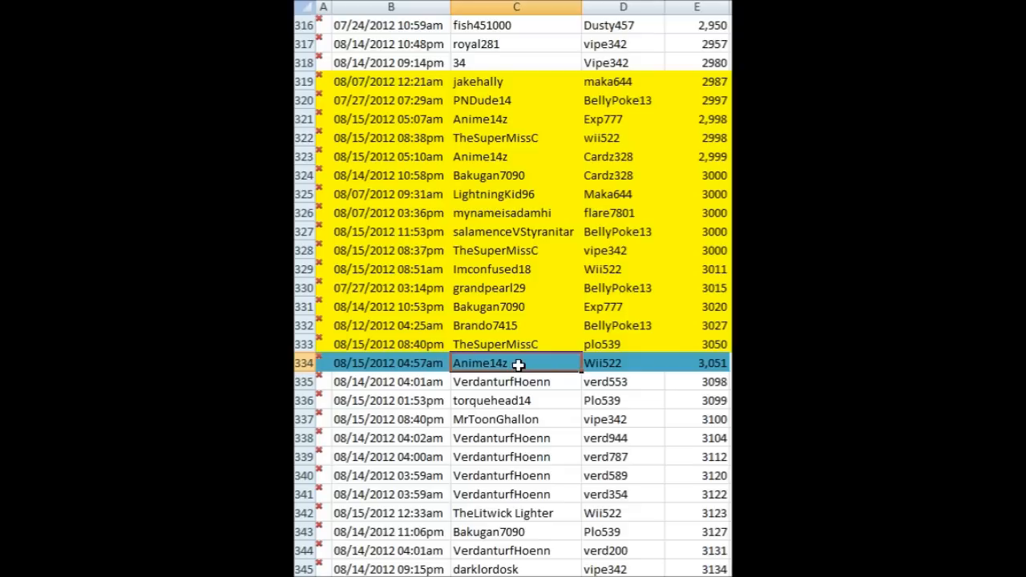
pyautogui.moveTo(520, 345)
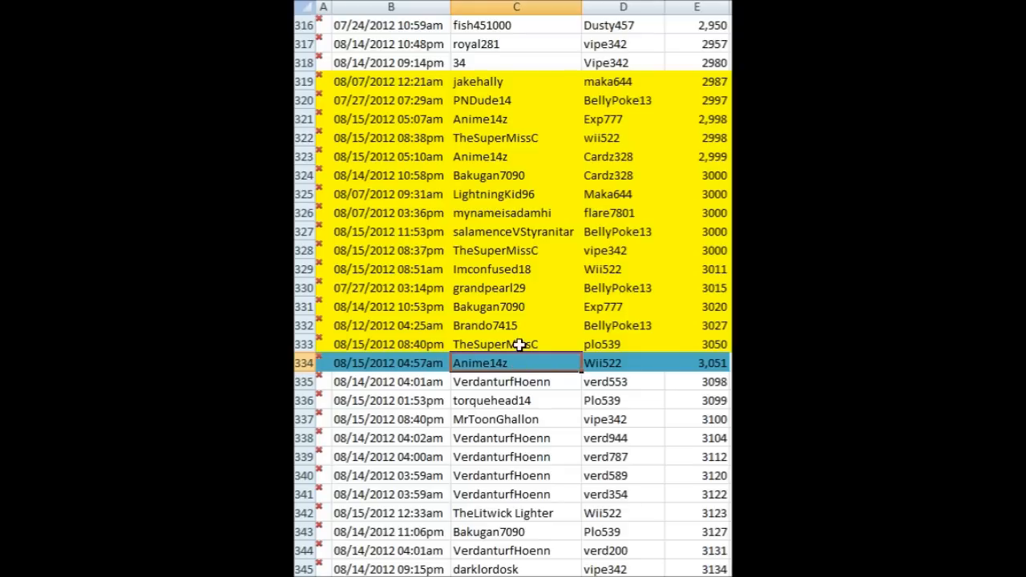